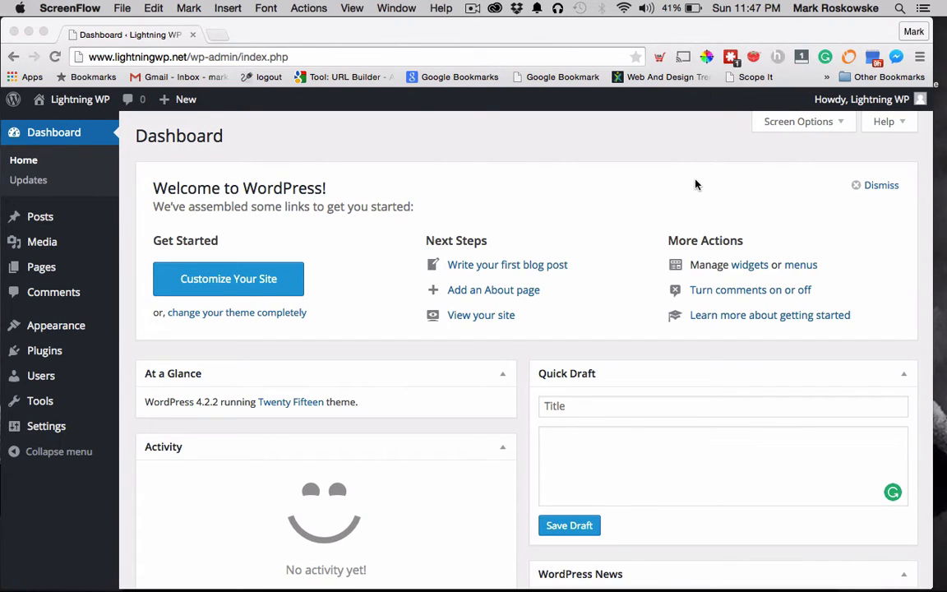
pyautogui.moveTo(72, 357)
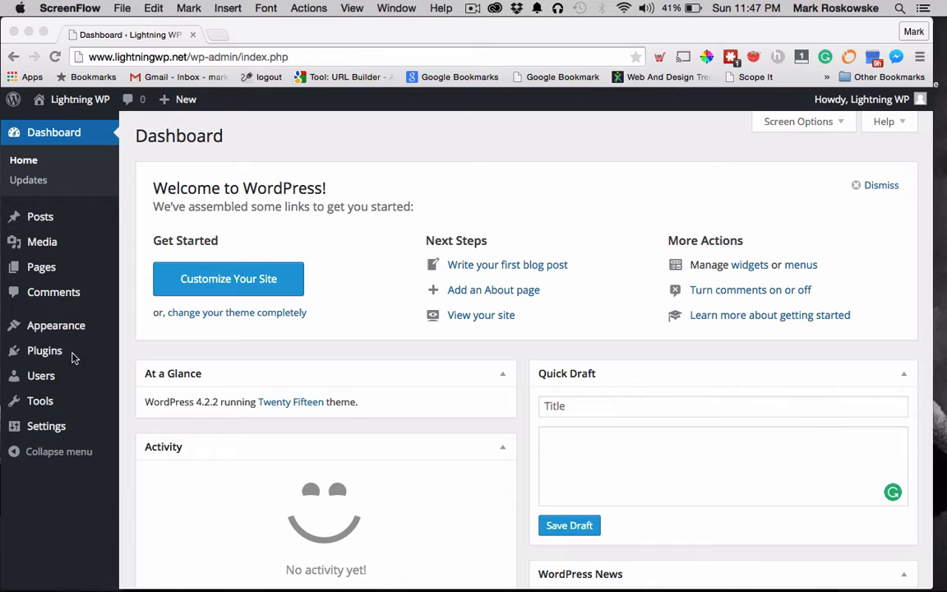
pyautogui.moveTo(78, 352)
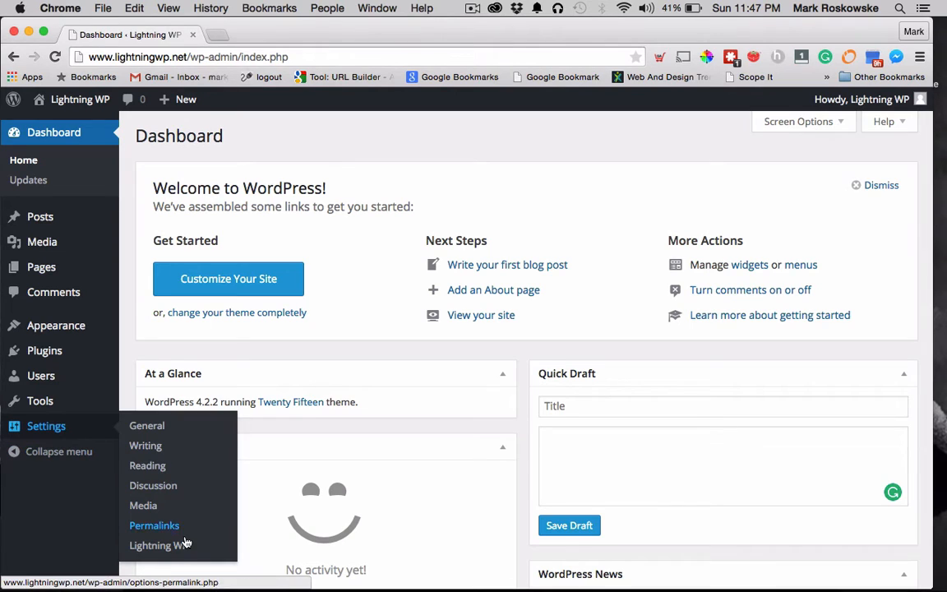
# Open the Lightning WP page from the Settings submenu
pyautogui.click(158, 545)
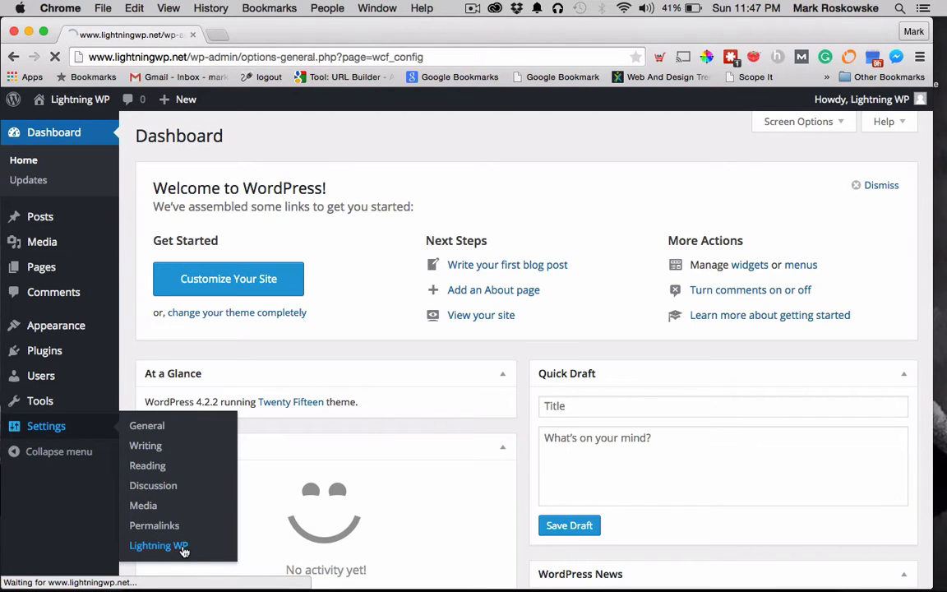
# Load the Lightning WP settings and scroll through its cleanup options and page choices
pyautogui.click(159, 545)
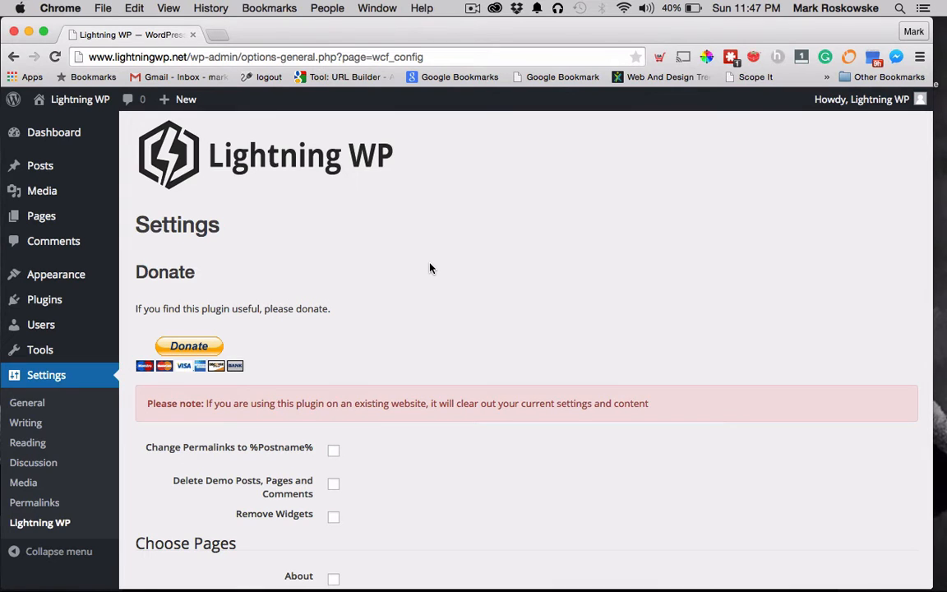
pyautogui.scroll(-3)
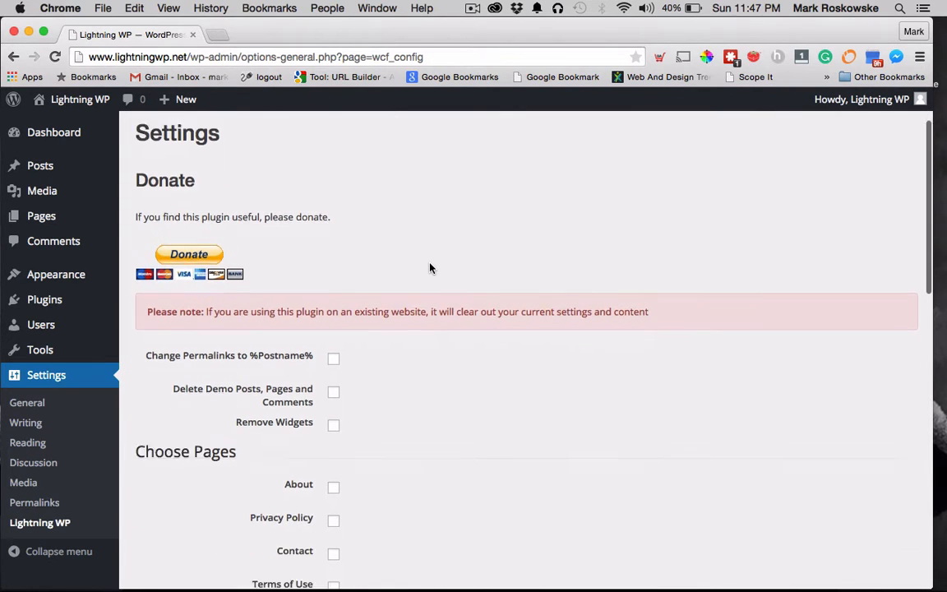
pyautogui.scroll(-3)
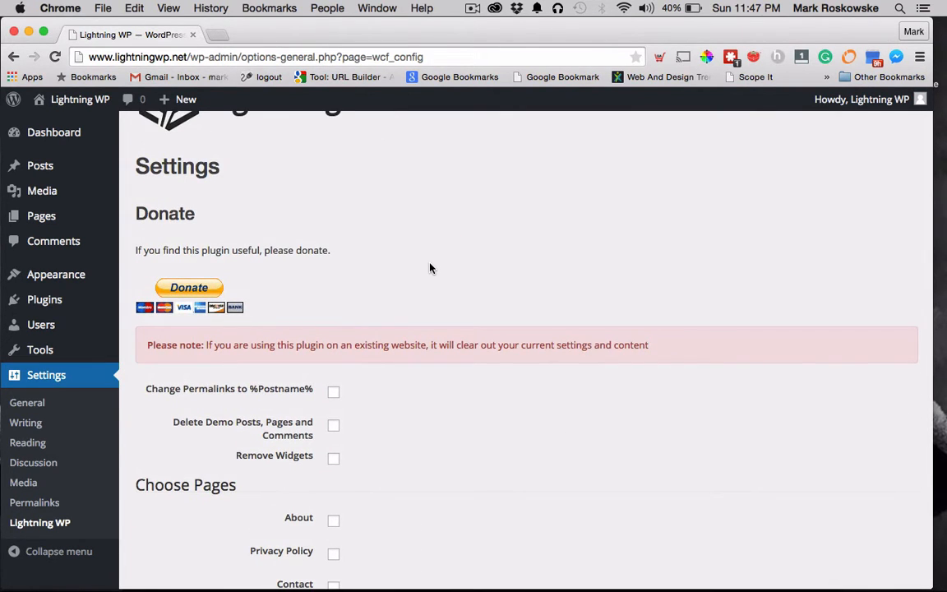
pyautogui.scroll(3)
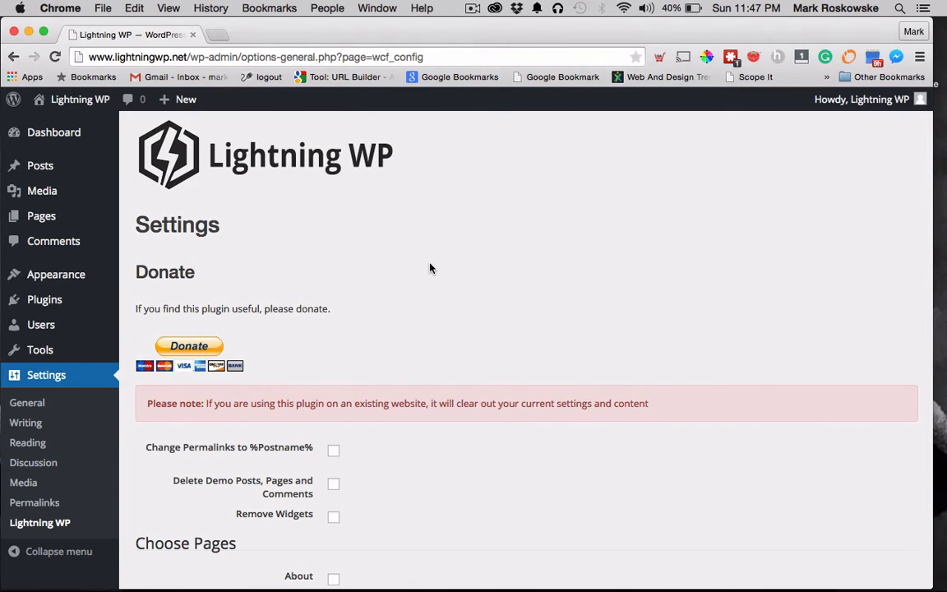
pyautogui.scroll(-3)
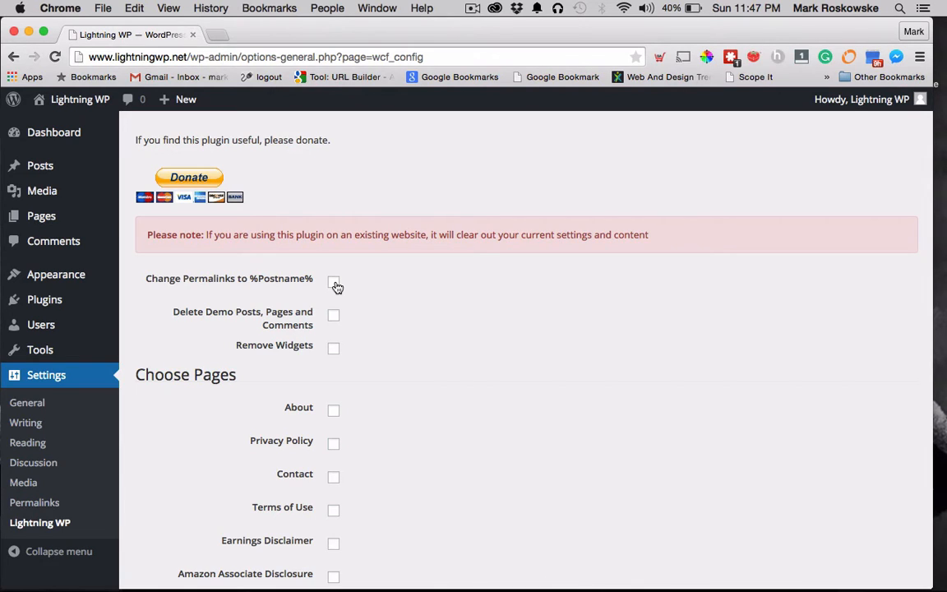
pyautogui.moveTo(301, 276)
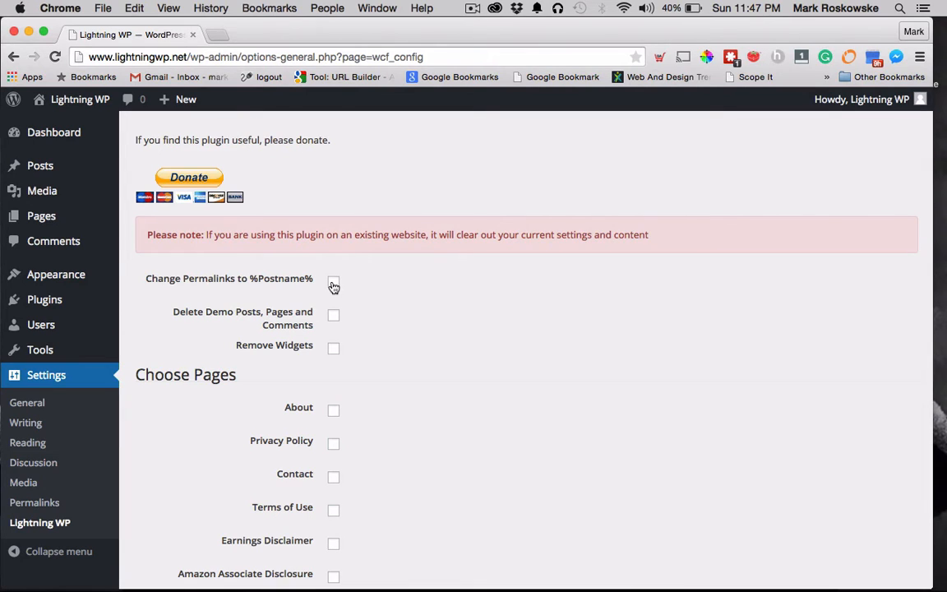
pyautogui.moveTo(292, 293)
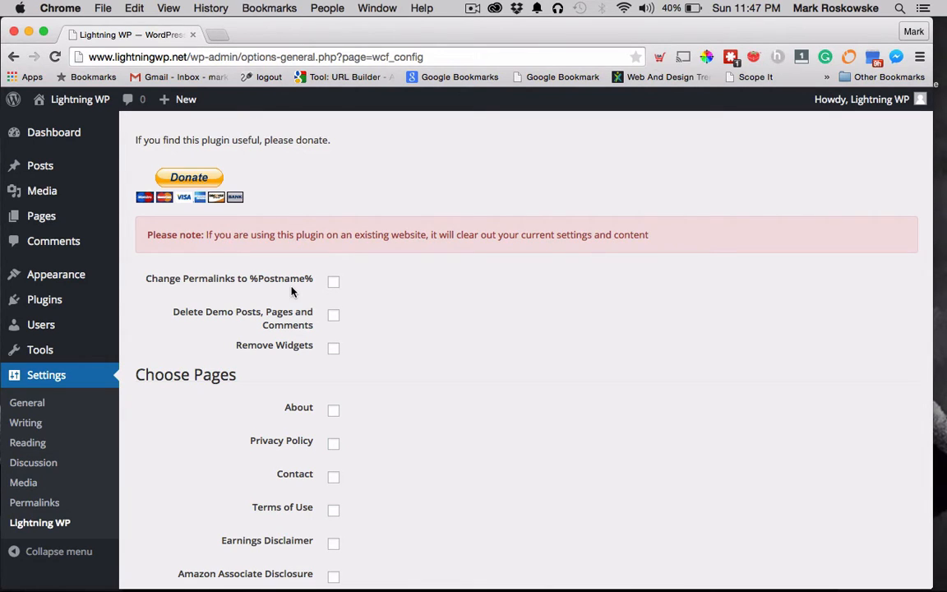
pyautogui.scroll(-3)
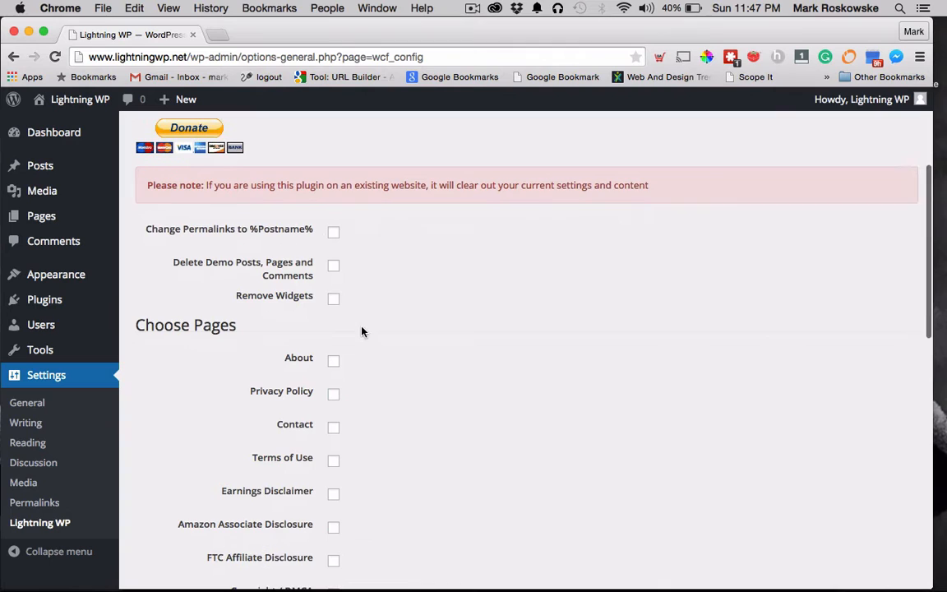
pyautogui.scroll(-3)
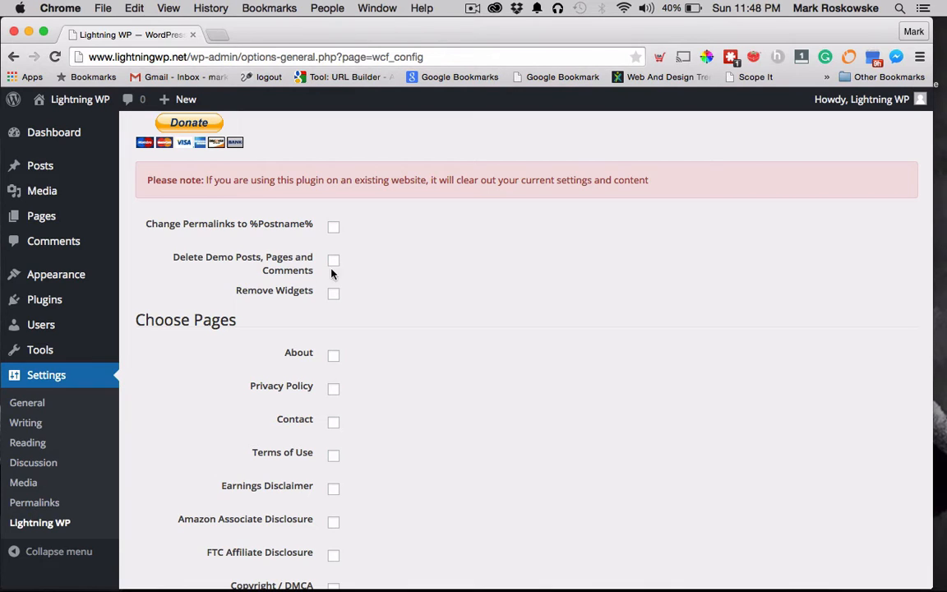
pyautogui.moveTo(302, 263)
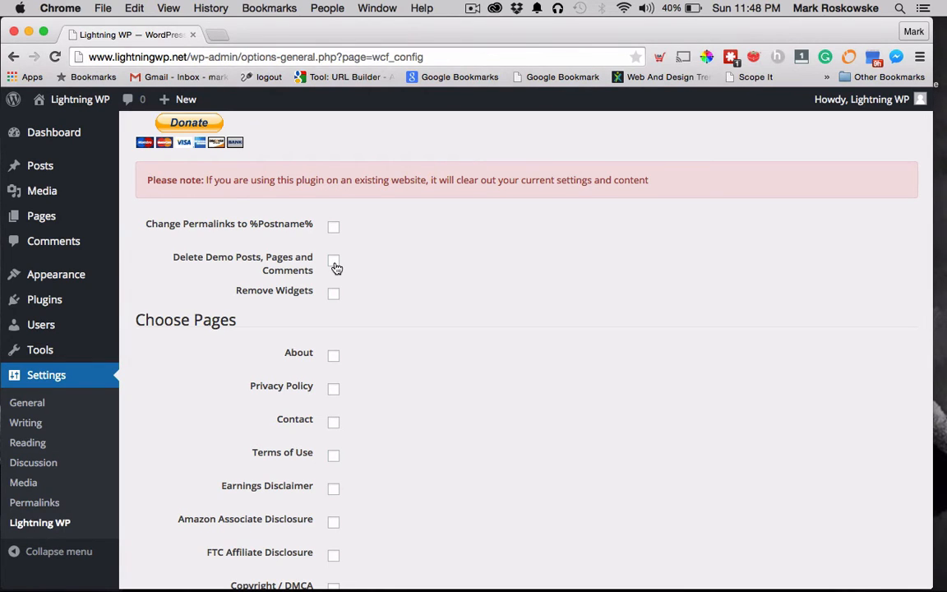
pyautogui.moveTo(335, 293)
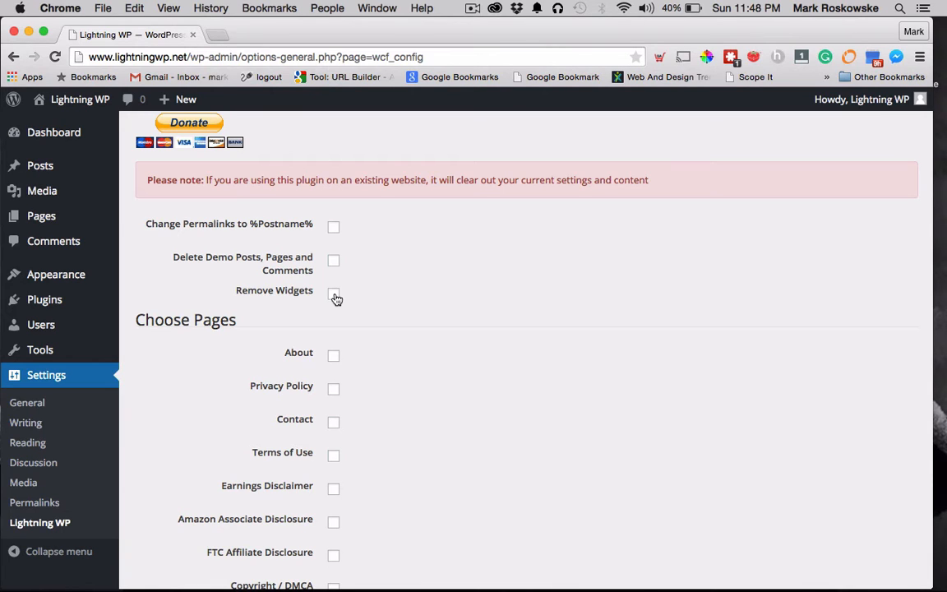
pyautogui.scroll(-3)
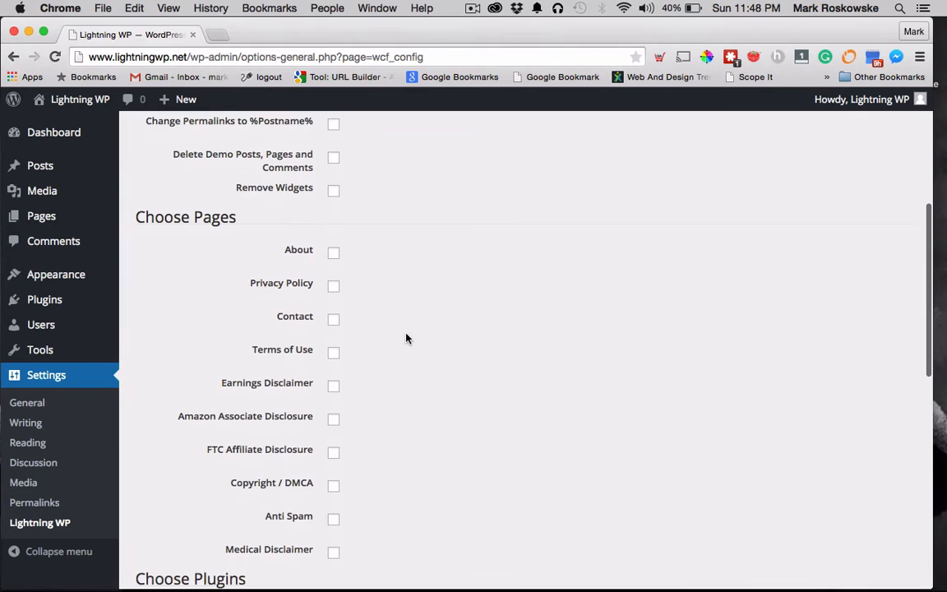
pyautogui.scroll(-3)
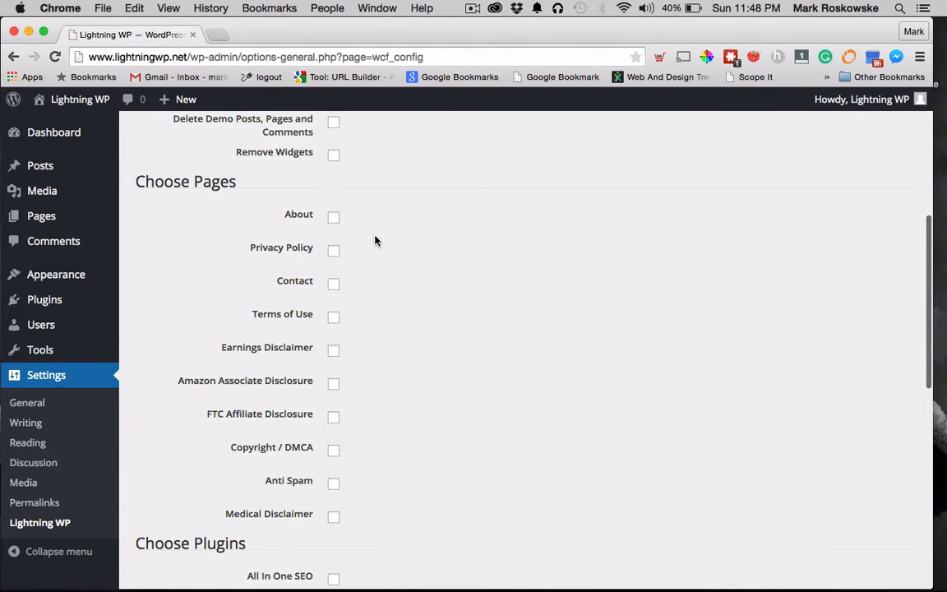
pyautogui.scroll(-3)
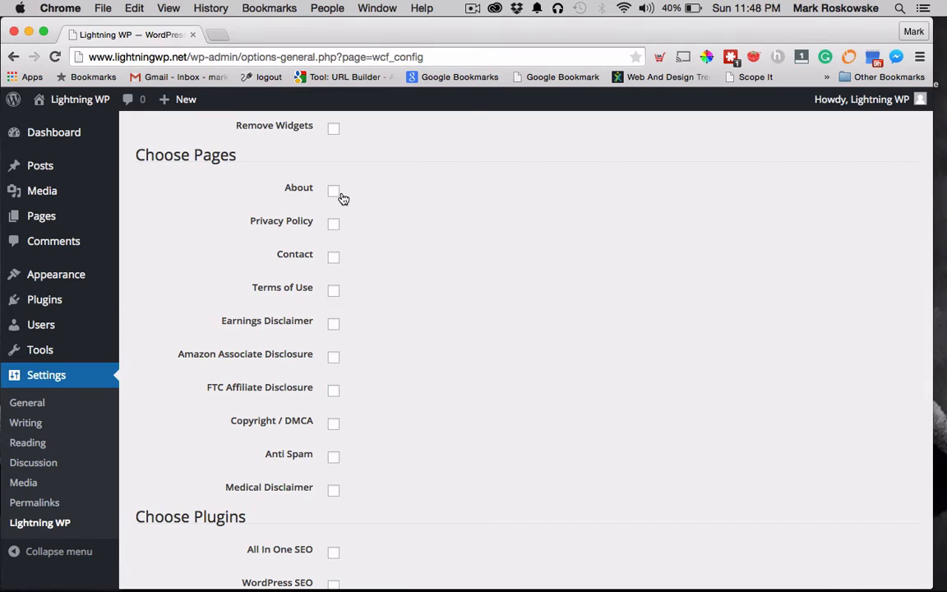
pyautogui.moveTo(333, 191)
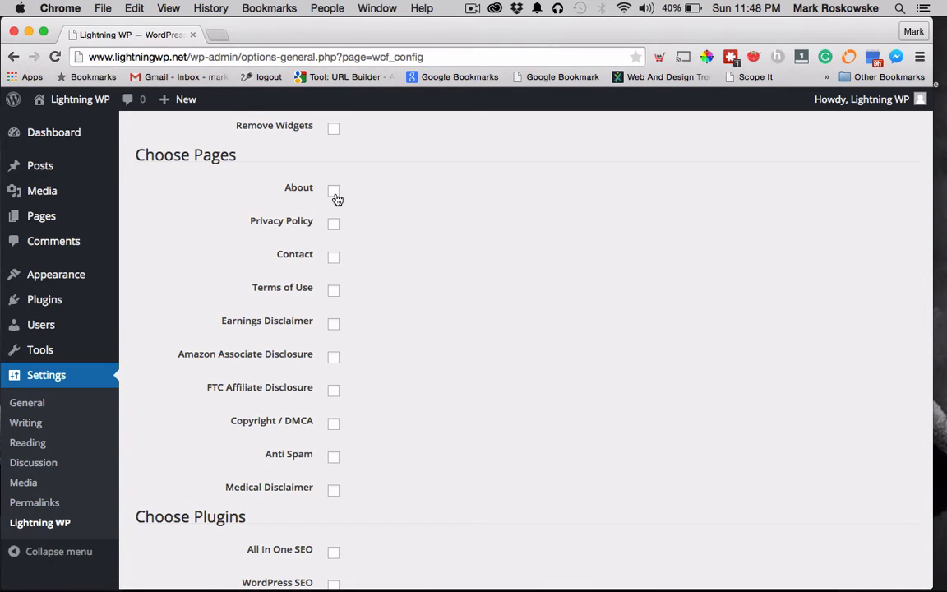
pyautogui.moveTo(334, 223)
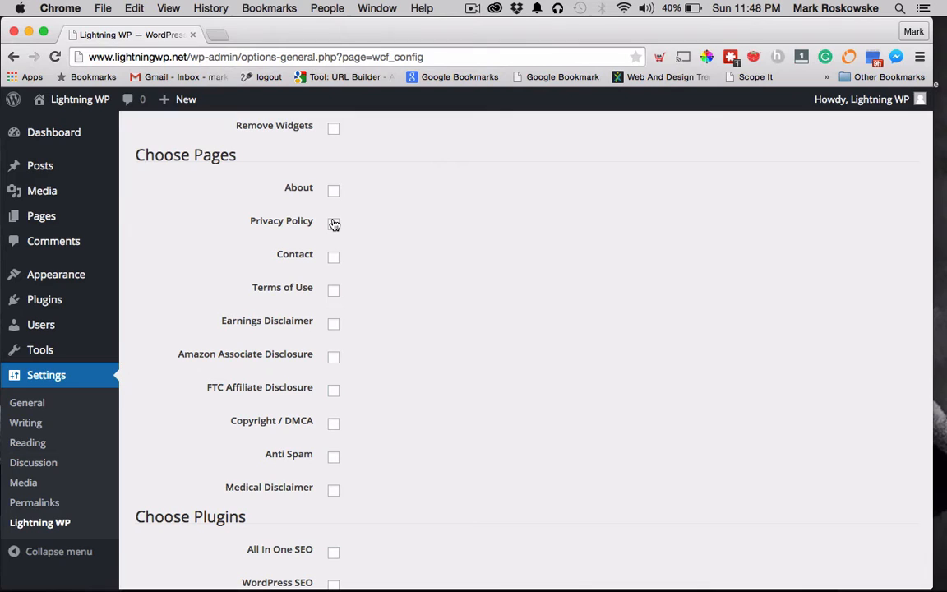
pyautogui.moveTo(329, 257)
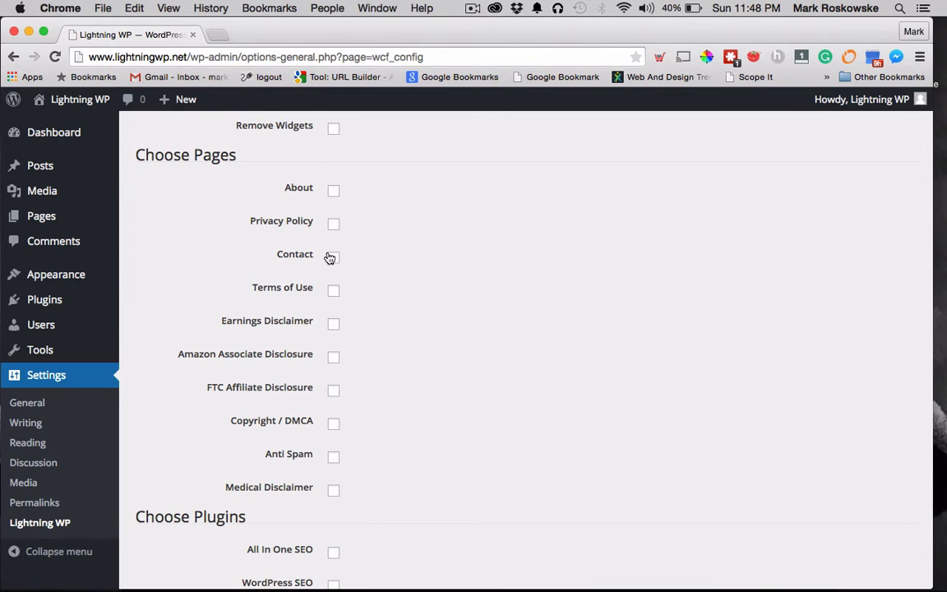
pyautogui.moveTo(334, 264)
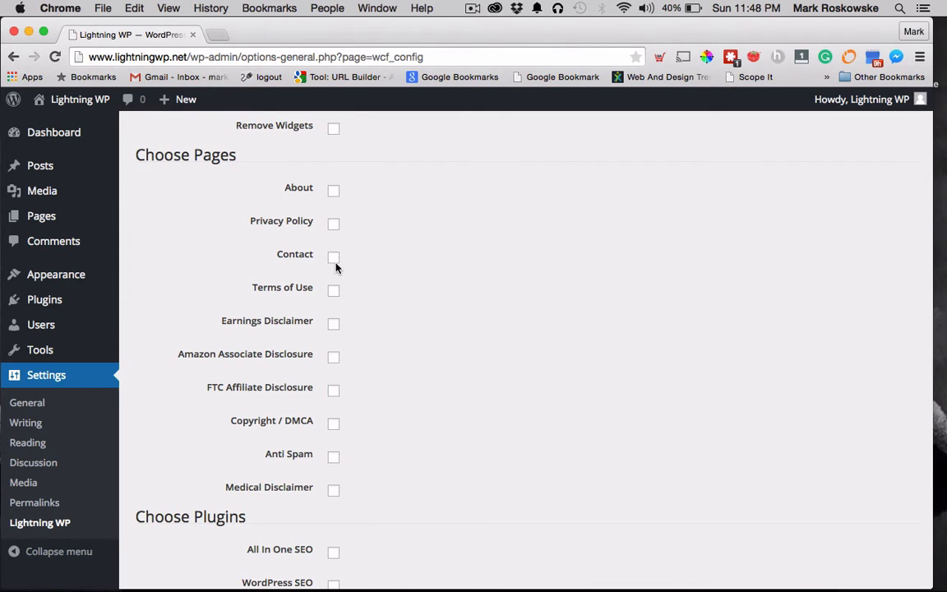
pyautogui.scroll(-3)
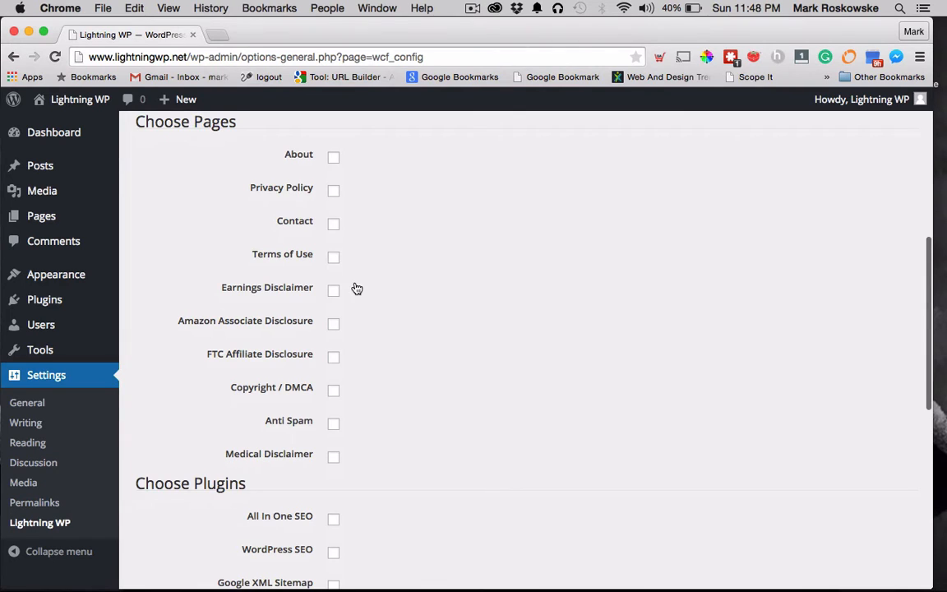
pyautogui.scroll(-3)
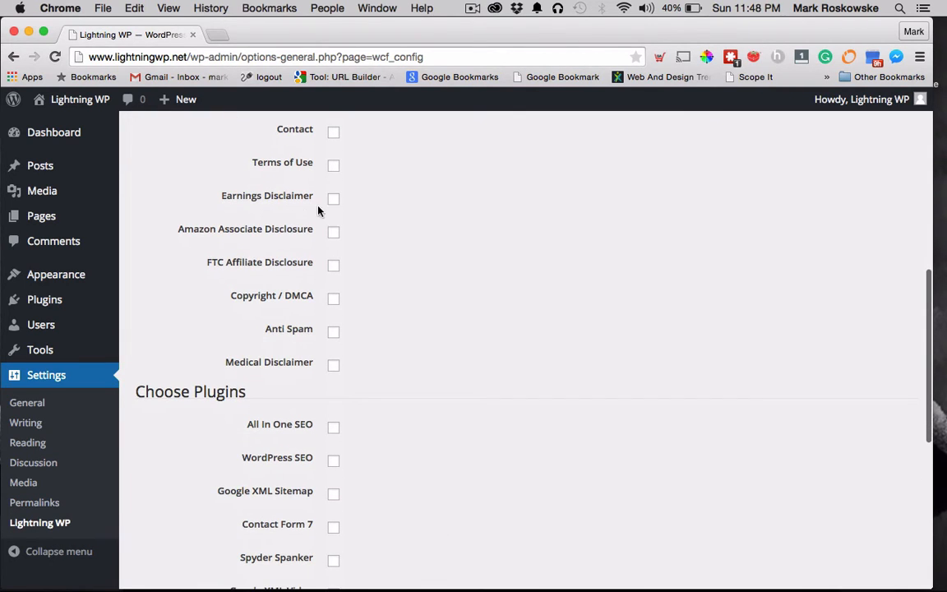
pyautogui.moveTo(344, 199)
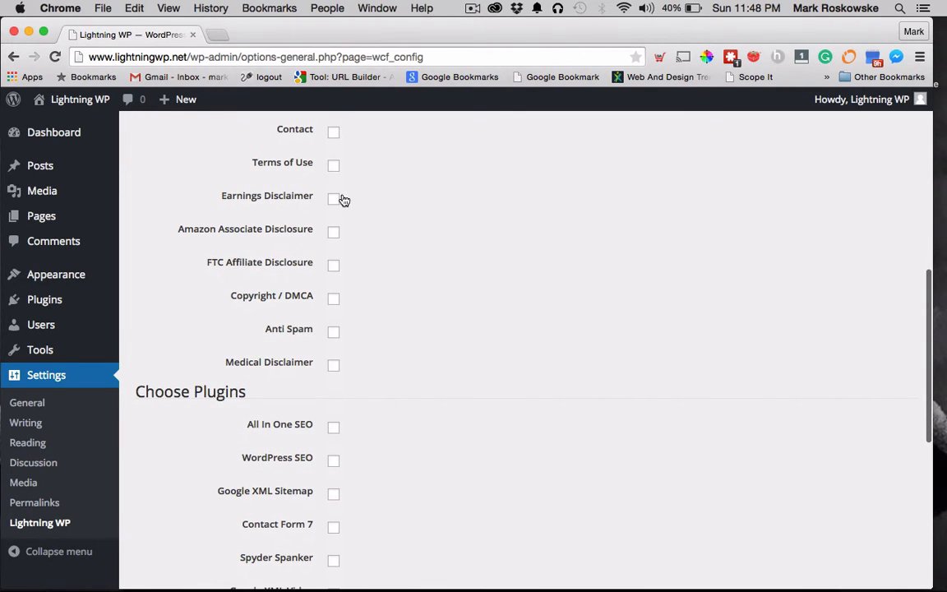
pyautogui.scroll(-3)
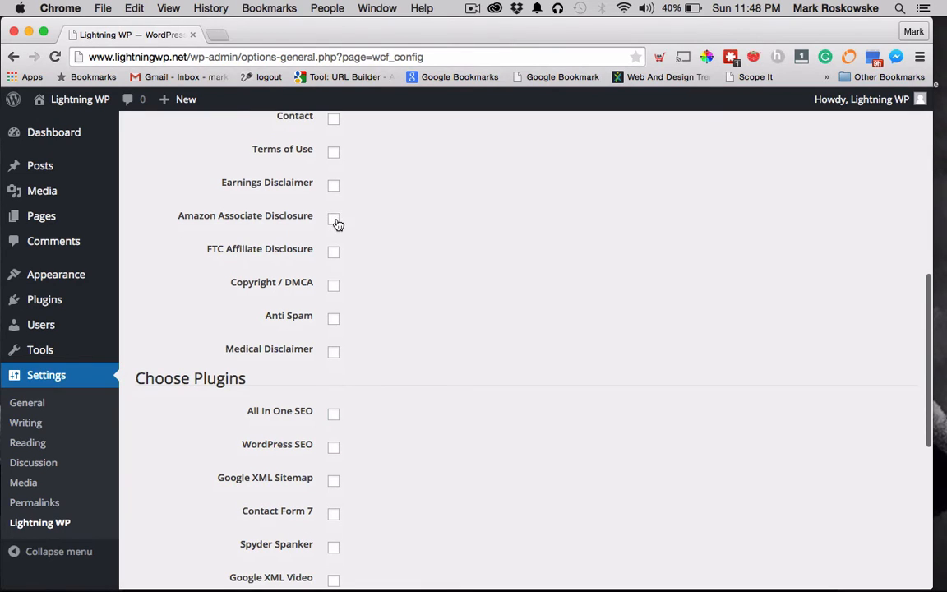
pyautogui.scroll(-3)
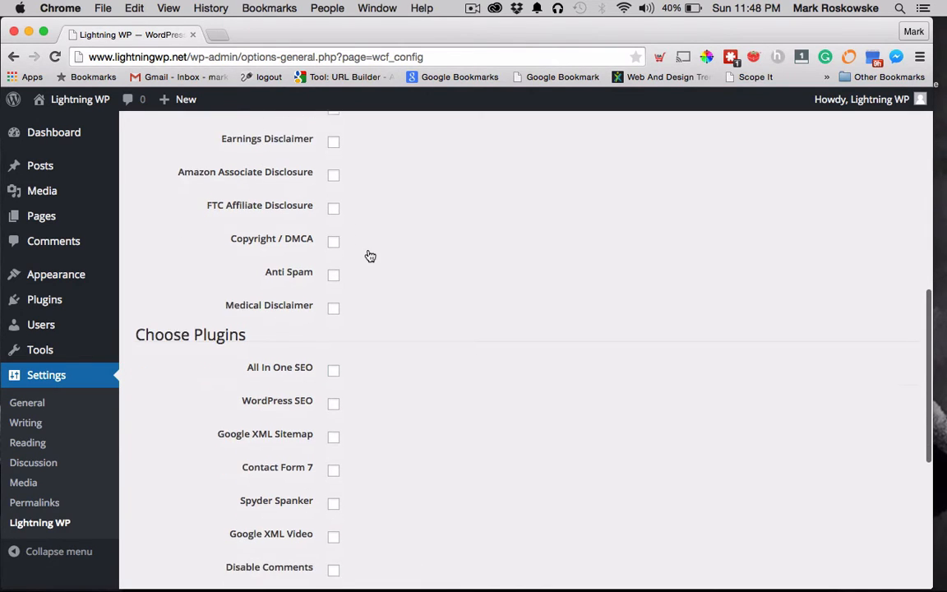
pyautogui.scroll(3)
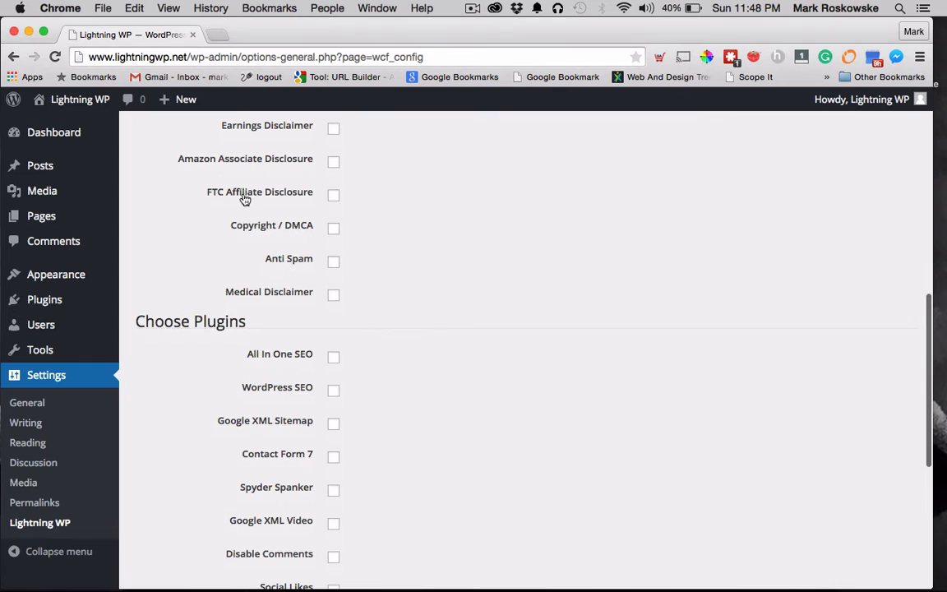
pyautogui.scroll(-3)
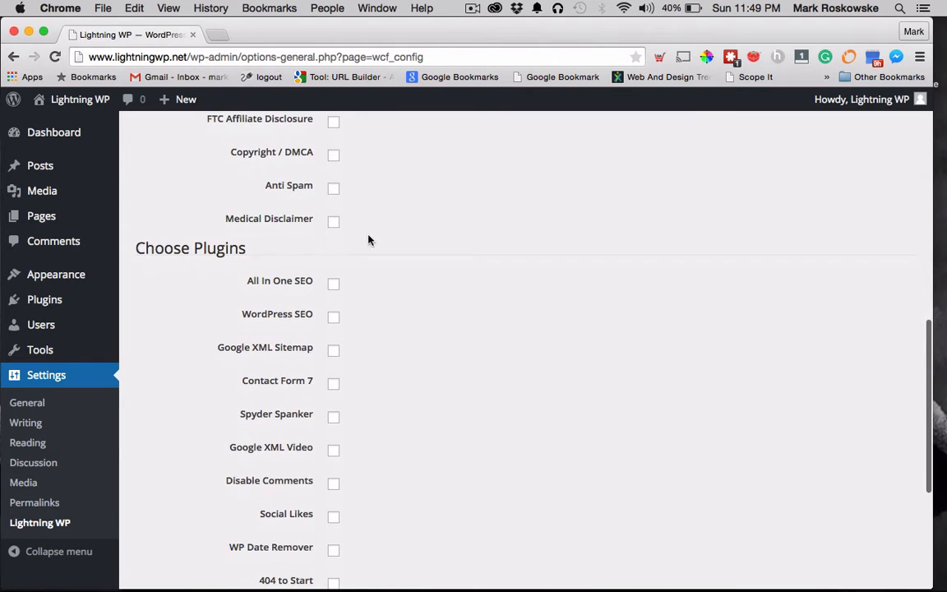
pyautogui.moveTo(335, 194)
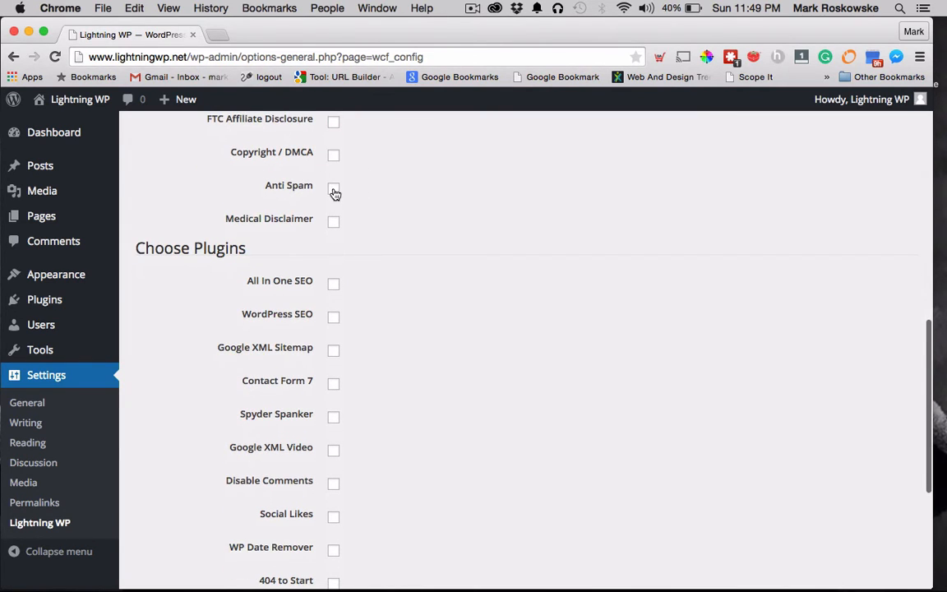
pyautogui.scroll(3)
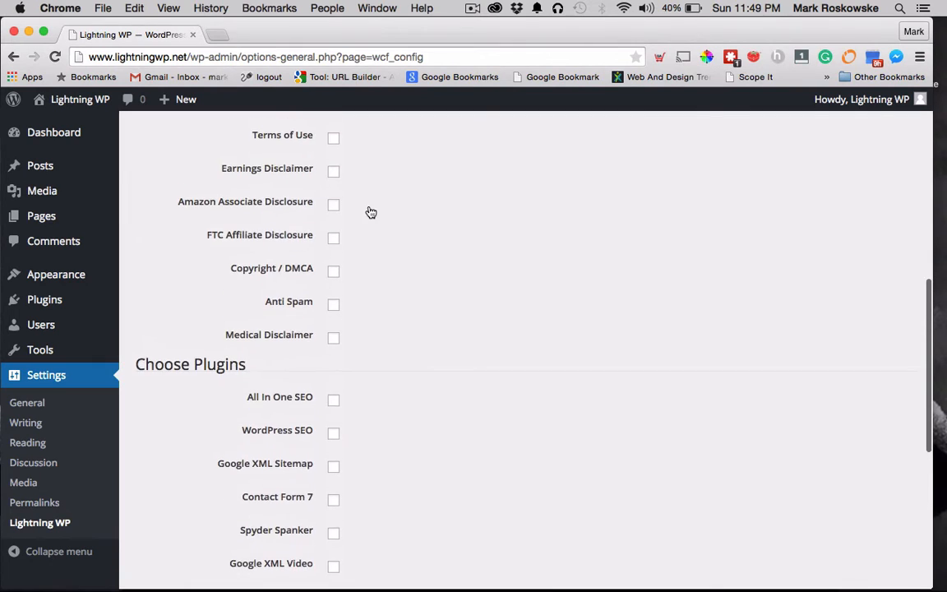
pyautogui.scroll(3)
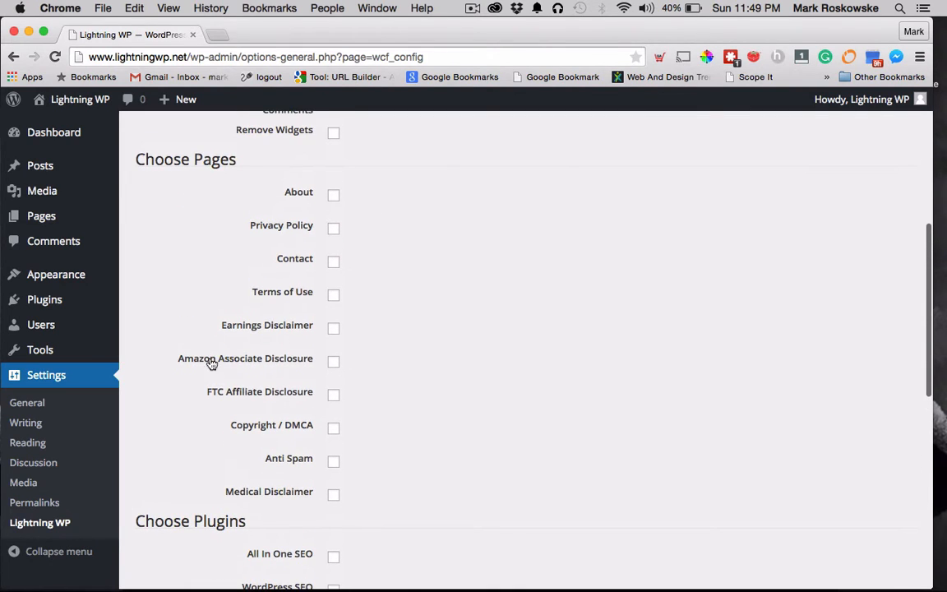
pyautogui.moveTo(259, 269)
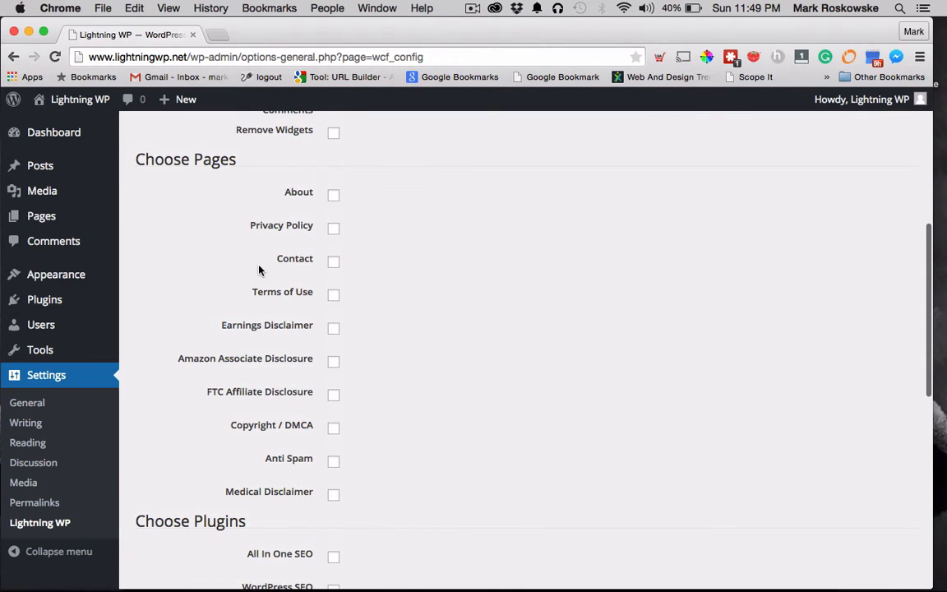
pyautogui.moveTo(260, 348)
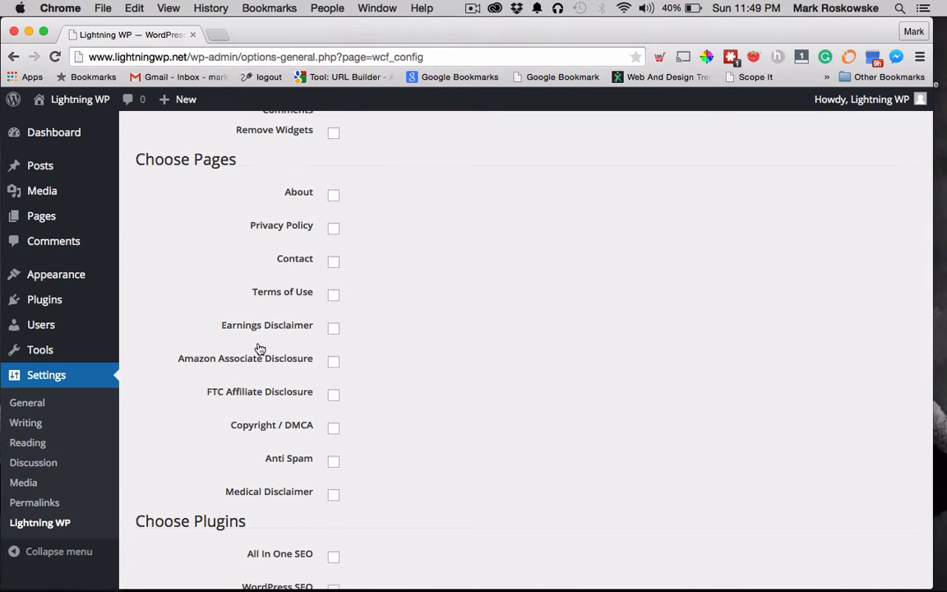
pyautogui.scroll(-3)
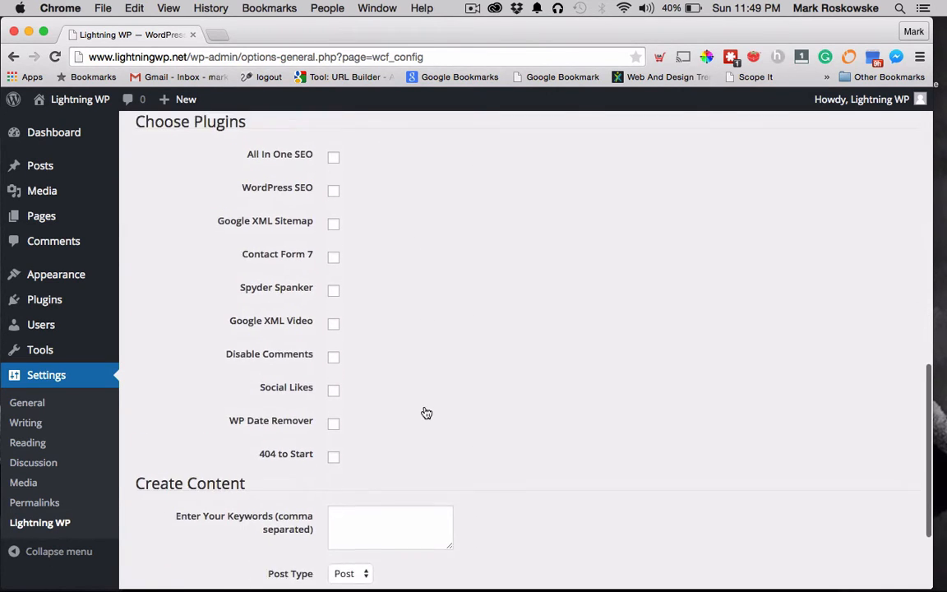
pyautogui.scroll(3)
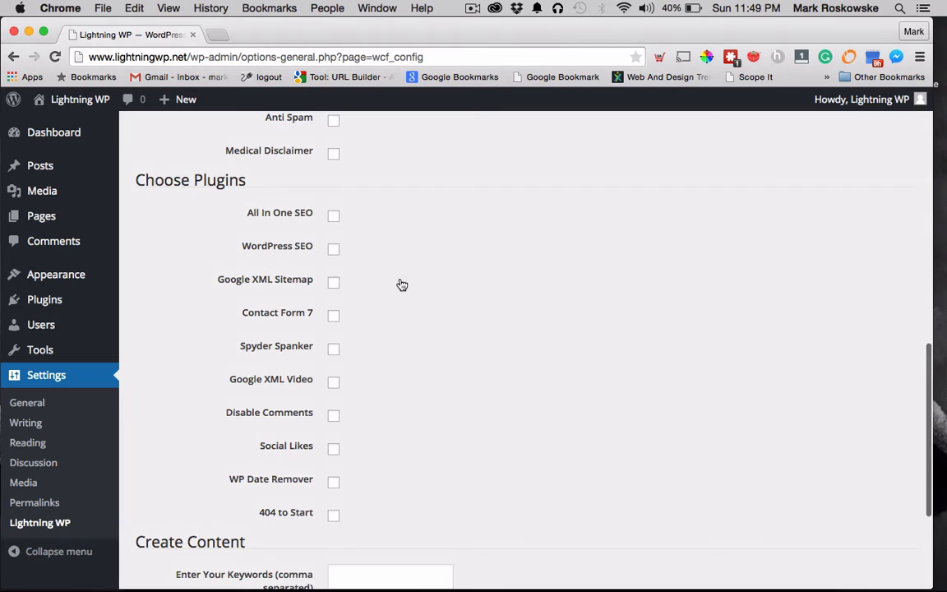
pyautogui.moveTo(376, 222)
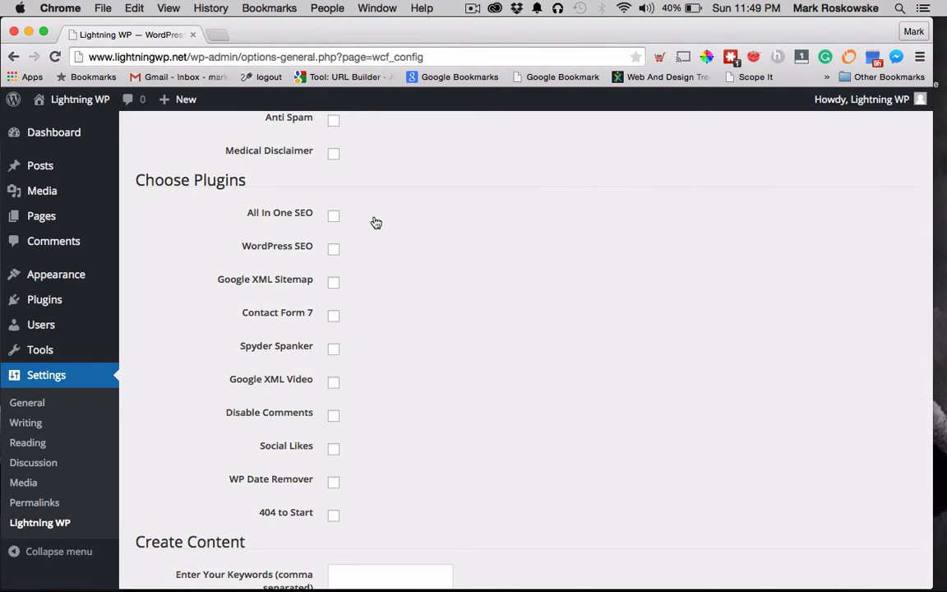
pyautogui.moveTo(333, 227)
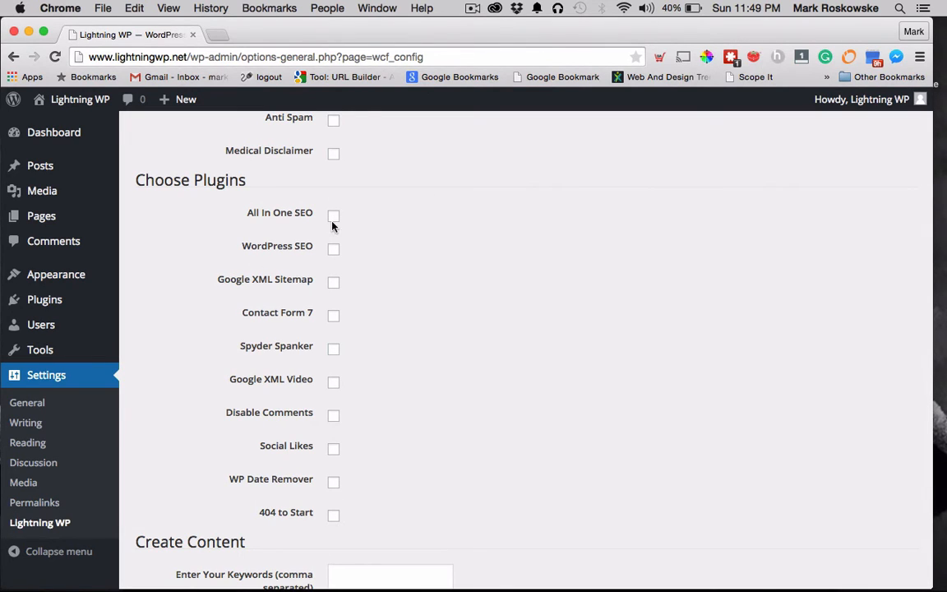
pyautogui.moveTo(340, 219)
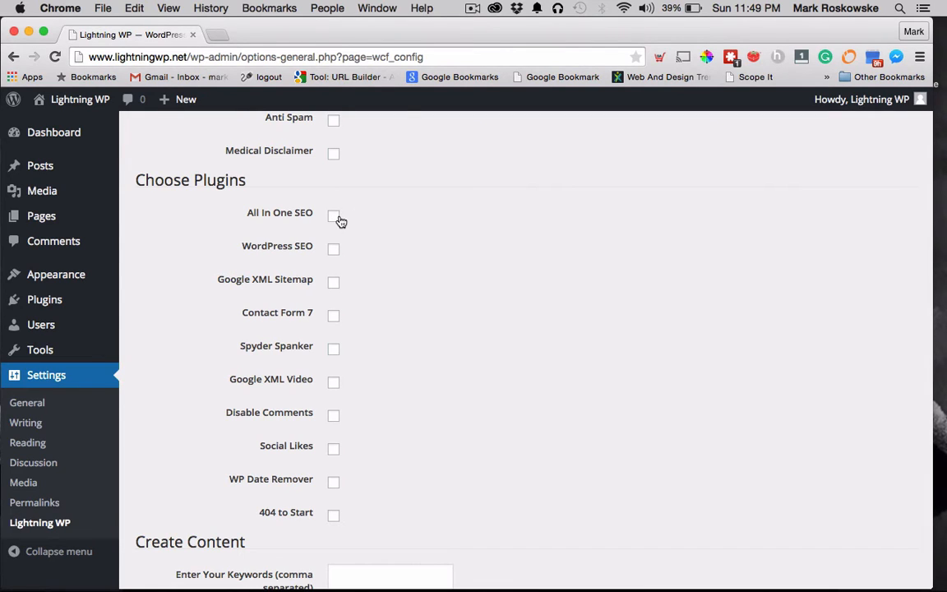
pyautogui.scroll(-3)
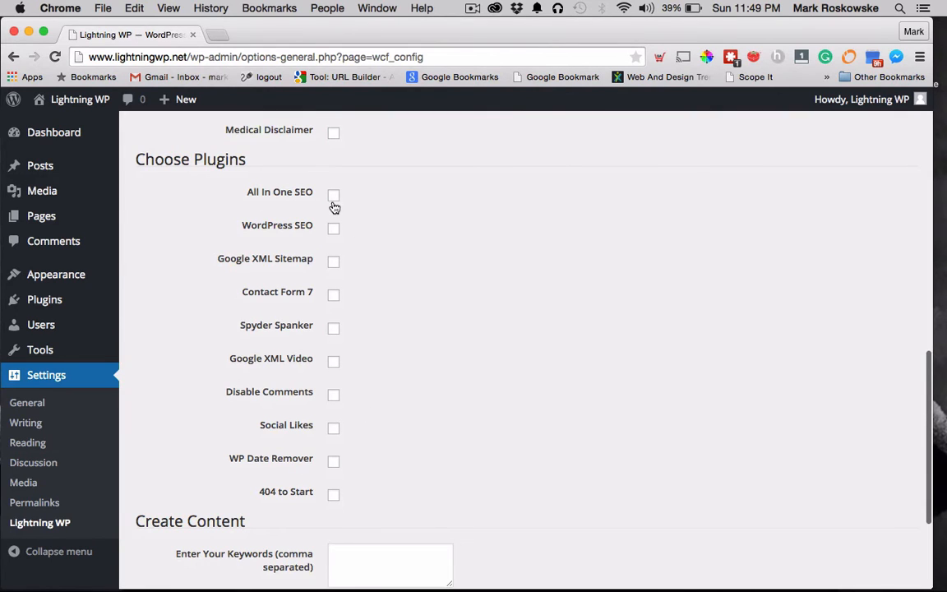
pyautogui.scroll(-3)
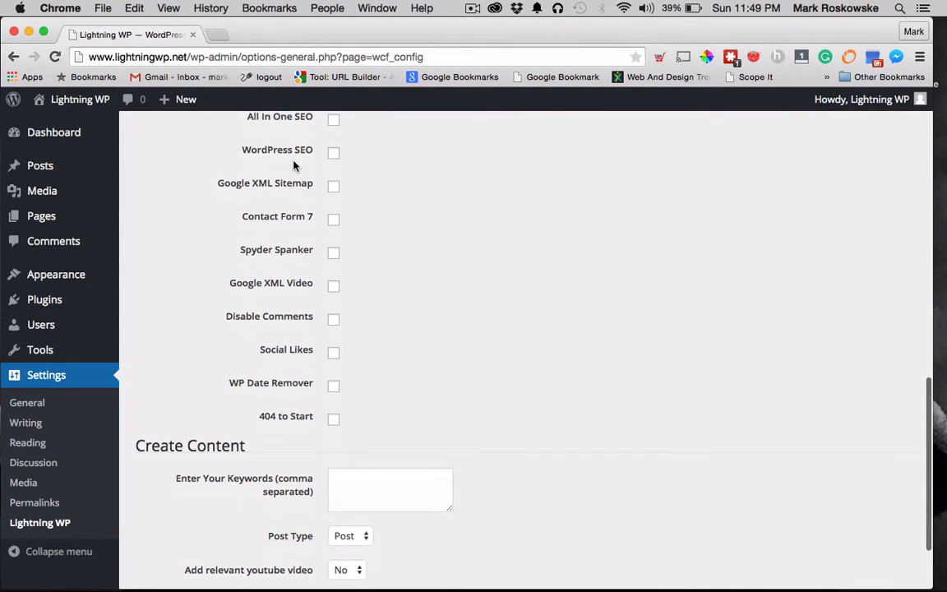
pyautogui.moveTo(225, 239)
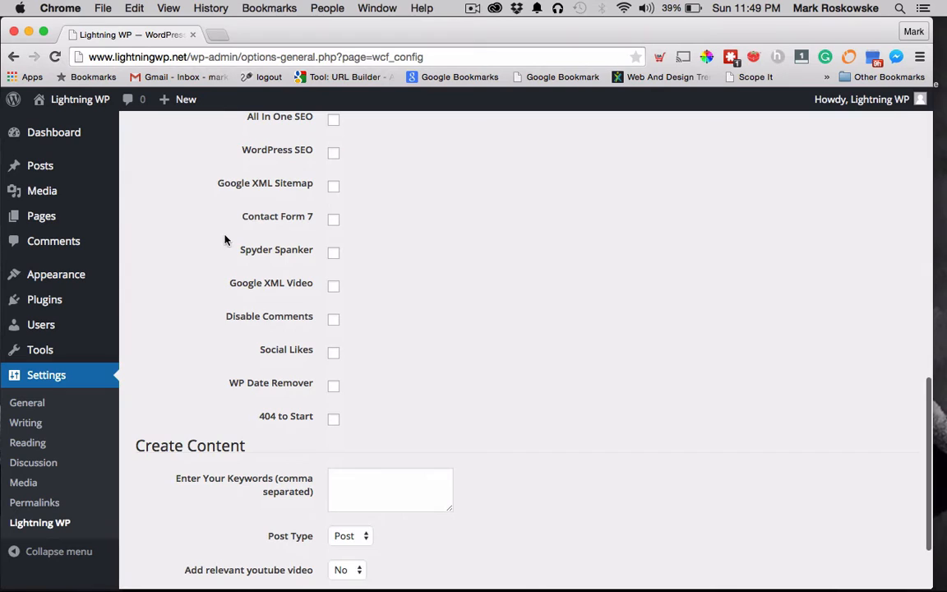
pyautogui.moveTo(345, 263)
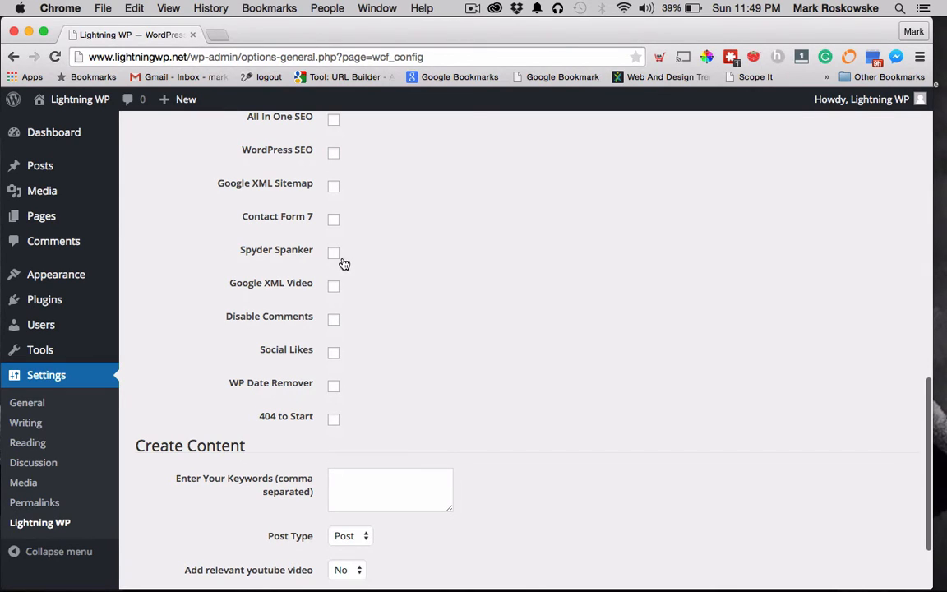
pyautogui.moveTo(336, 261)
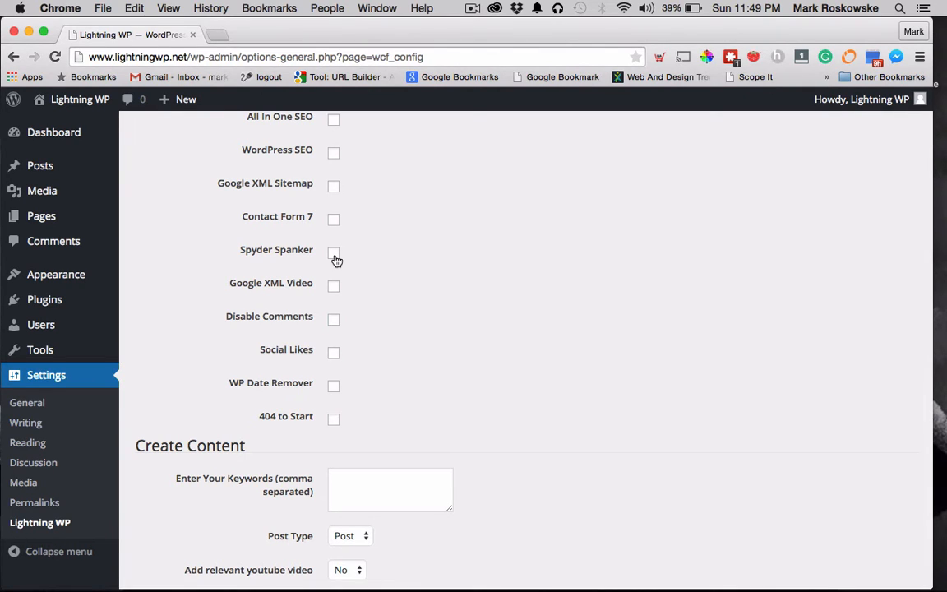
pyautogui.moveTo(221, 252)
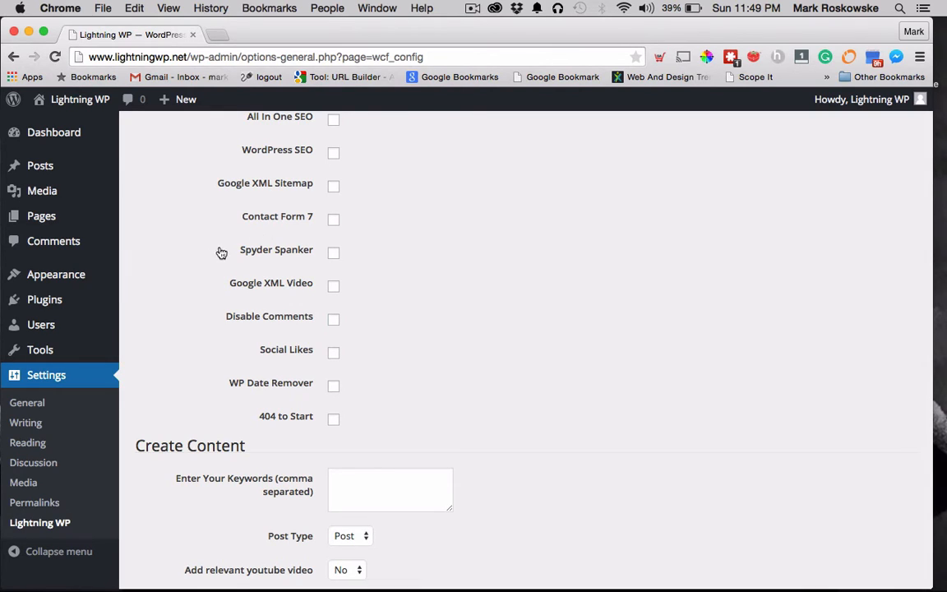
pyautogui.moveTo(337, 281)
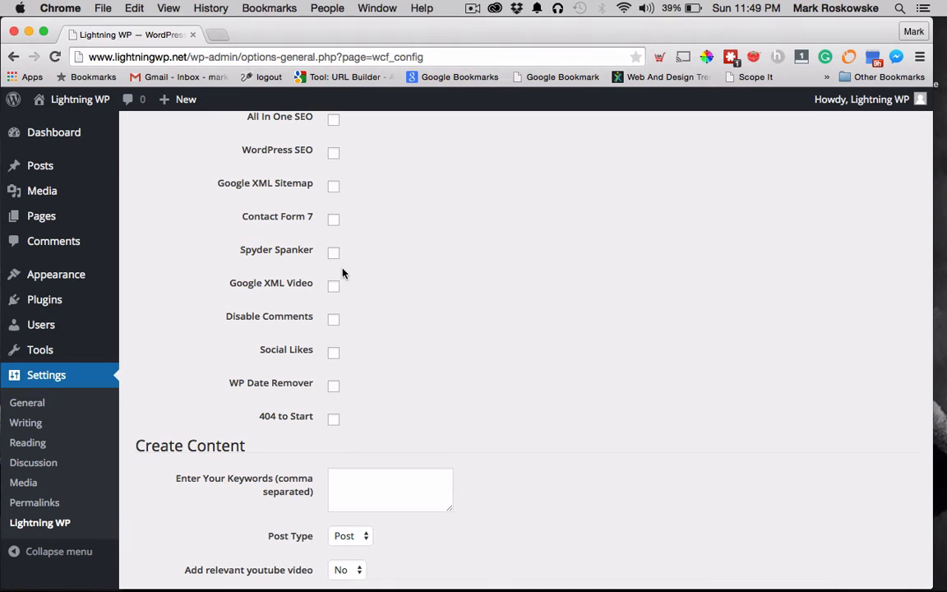
pyautogui.moveTo(380, 255)
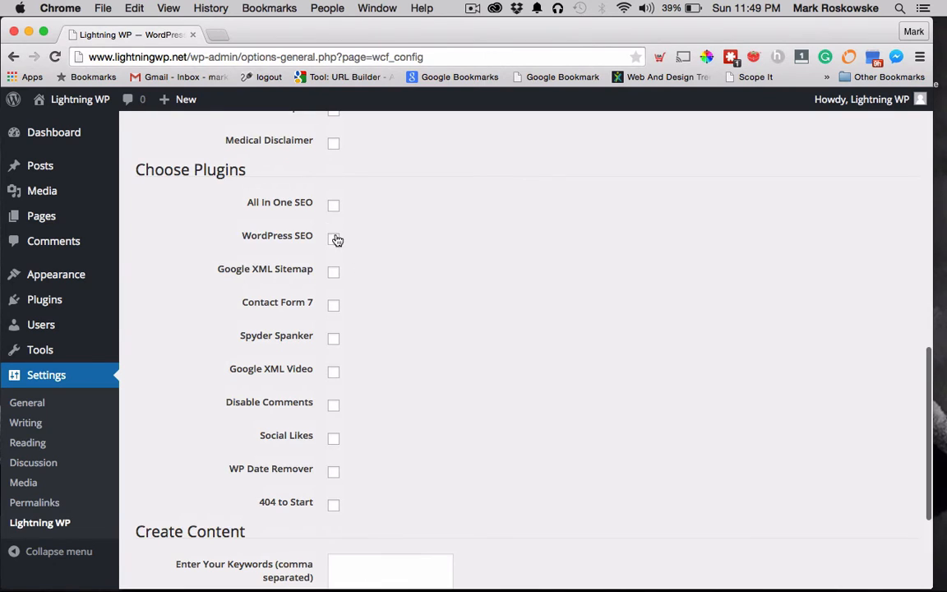
pyautogui.scroll(-3)
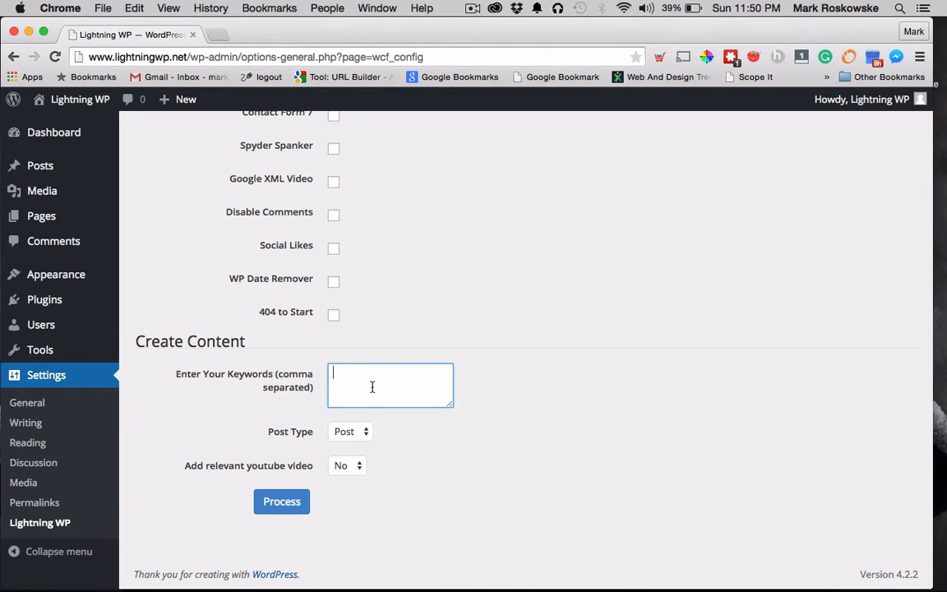
pyautogui.moveTo(362, 428)
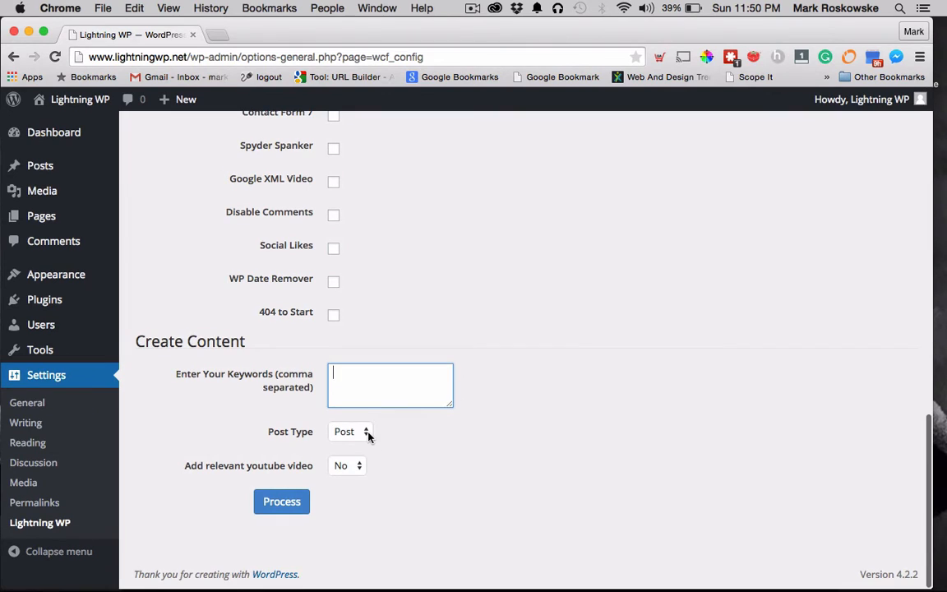
pyautogui.click(350, 431)
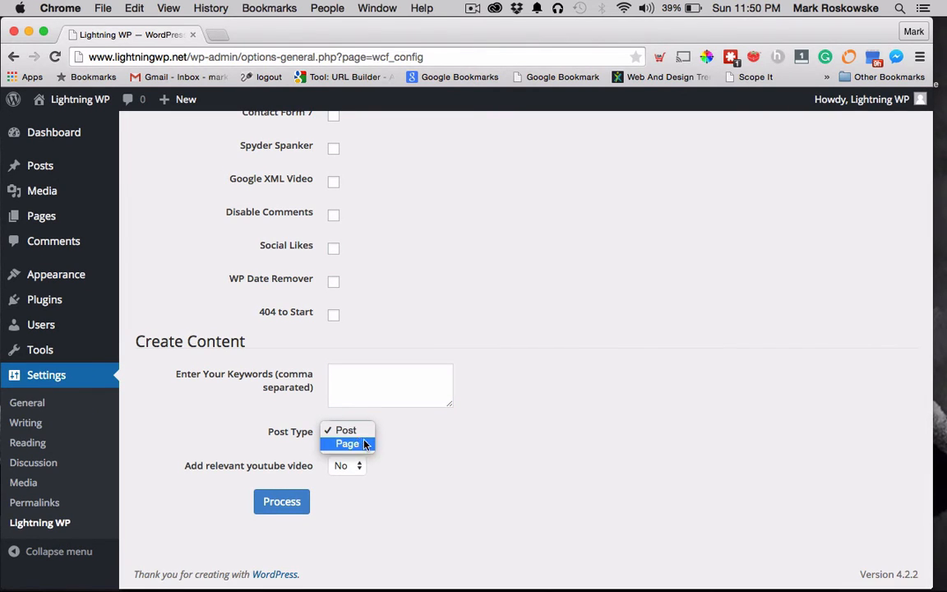
pyautogui.click(345, 465)
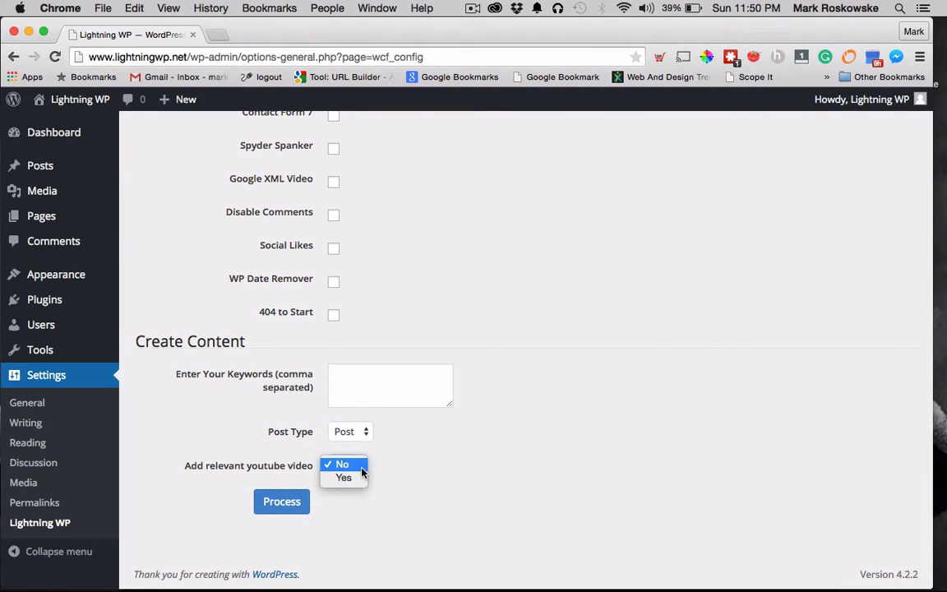
pyautogui.moveTo(343, 477)
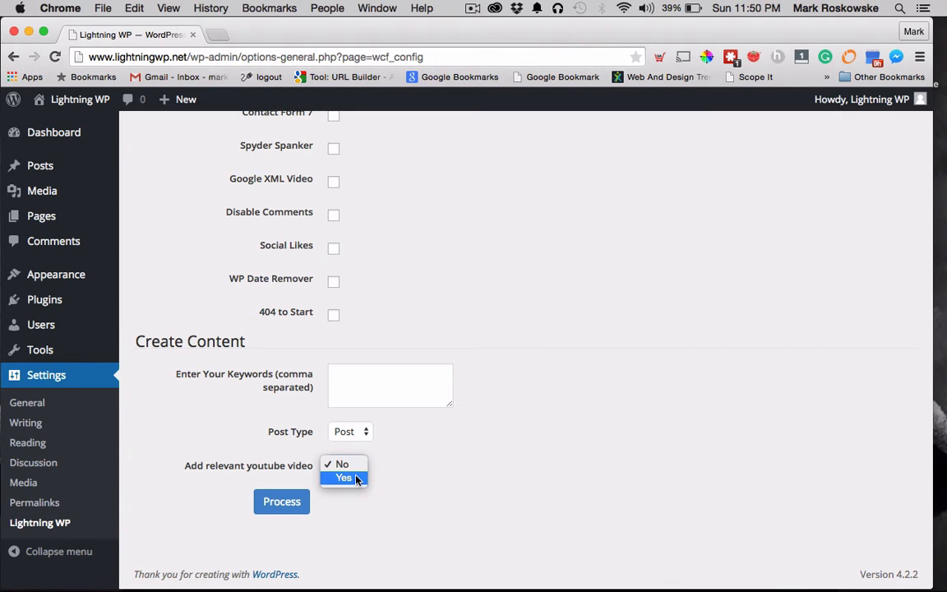
pyautogui.click(340, 463)
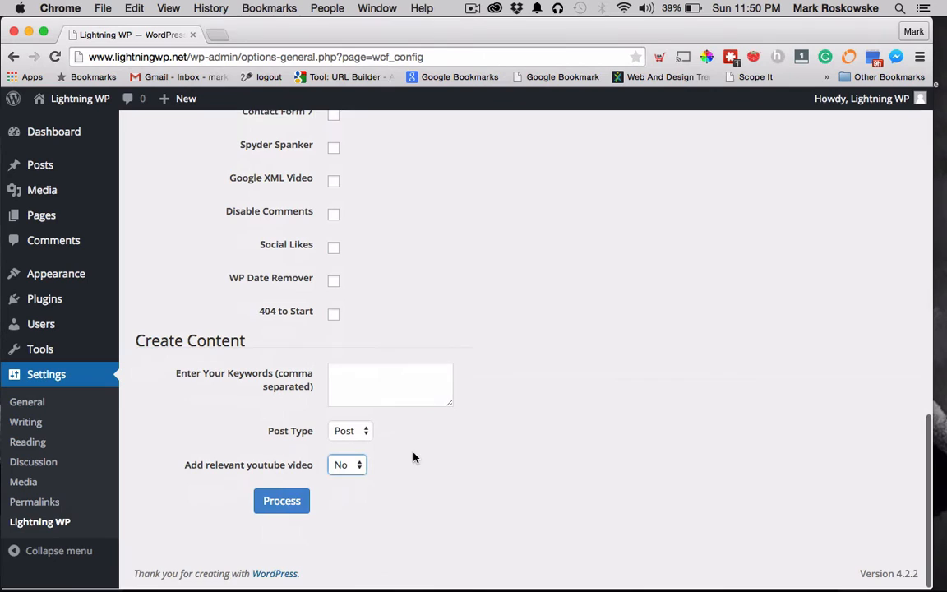
pyautogui.click(390, 385)
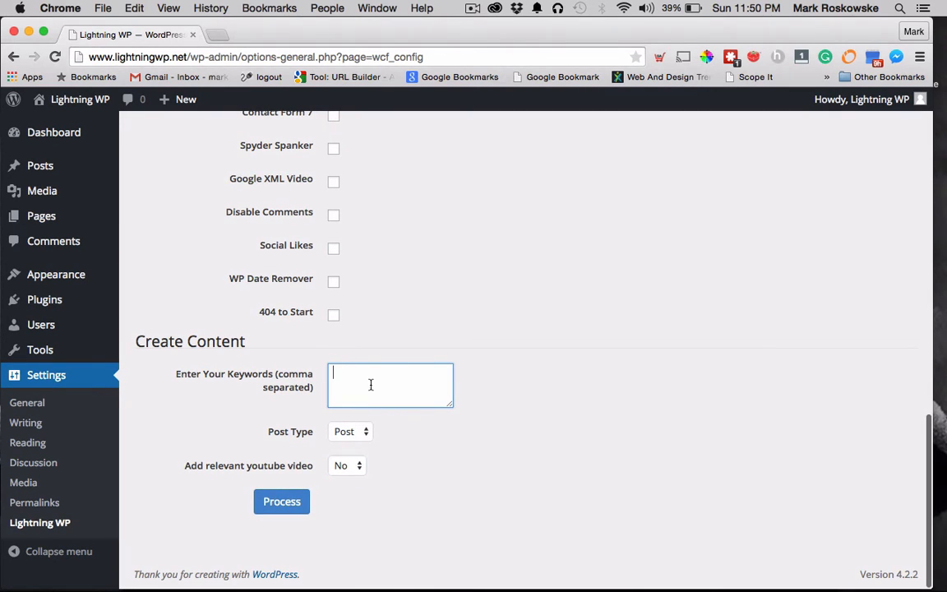
pyautogui.moveTo(388, 449)
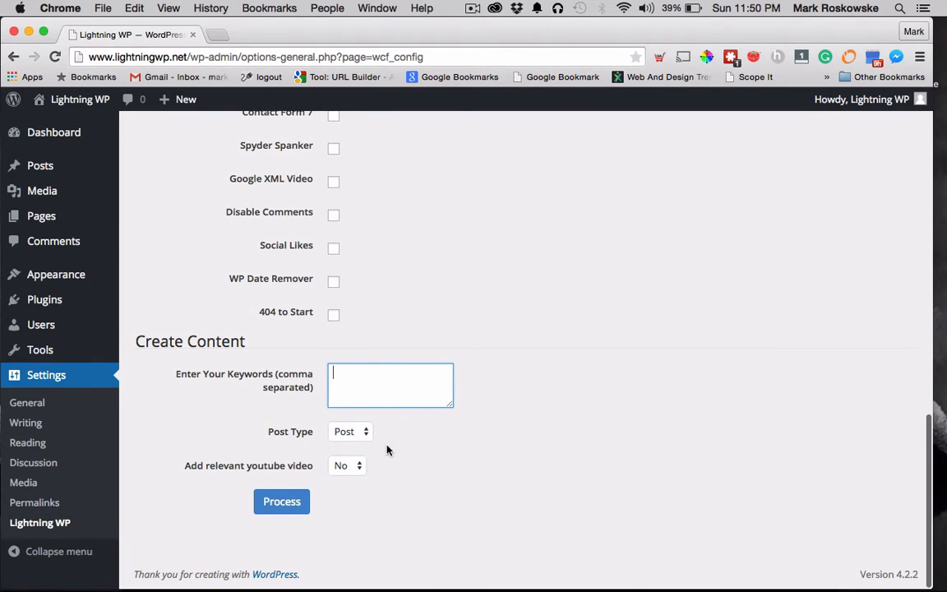
pyautogui.click(346, 465)
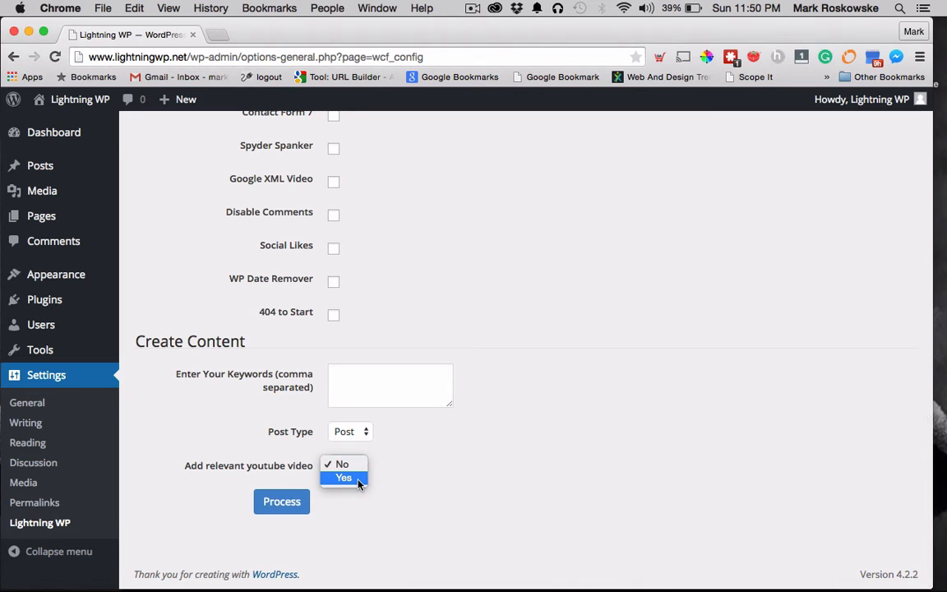
pyautogui.click(341, 463)
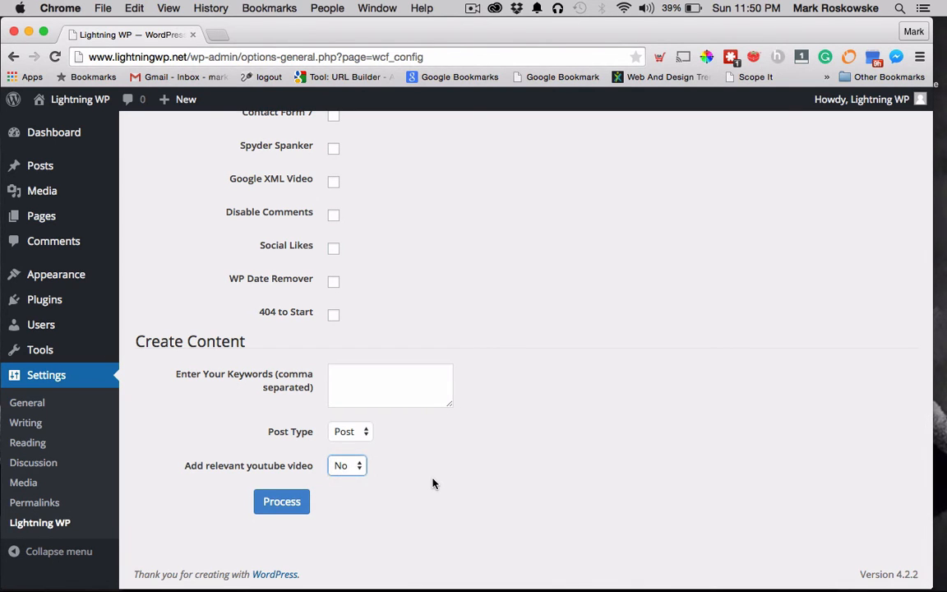
pyautogui.moveTo(401, 358)
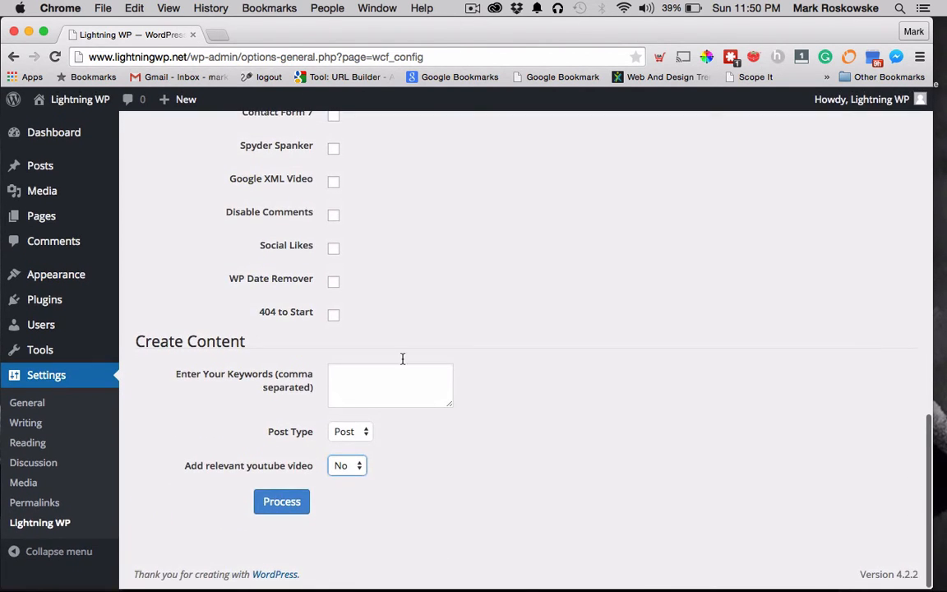
pyautogui.scroll(3)
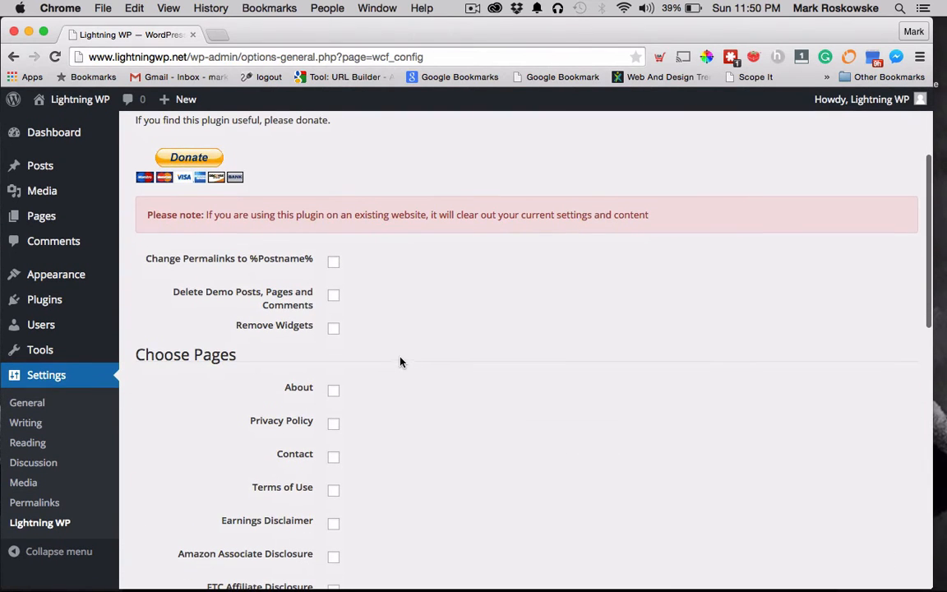
# Tick Delete Demo Posts, the About, Privacy Policy and Contact pages, and WordPress SEO
pyautogui.click(333, 261)
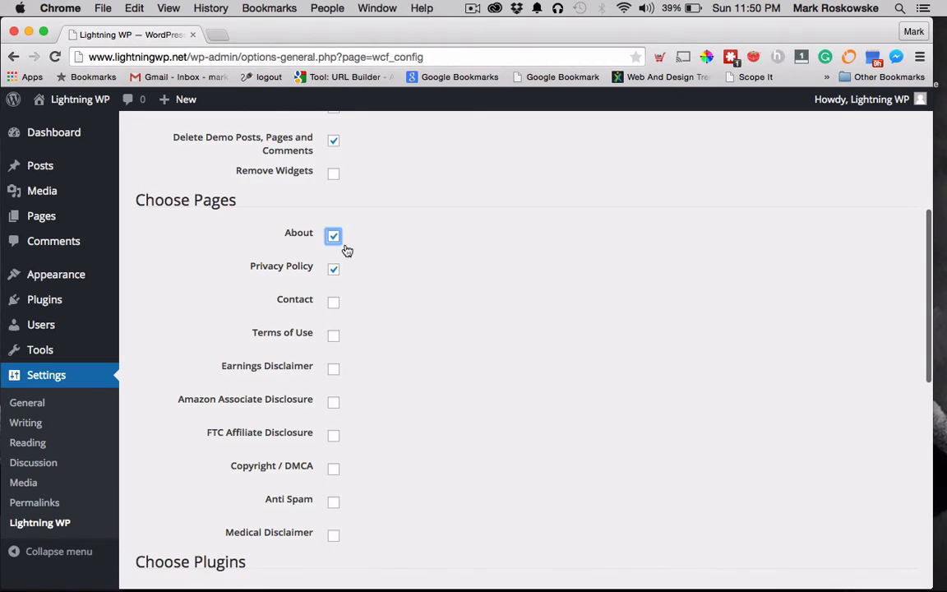
pyautogui.scroll(-3)
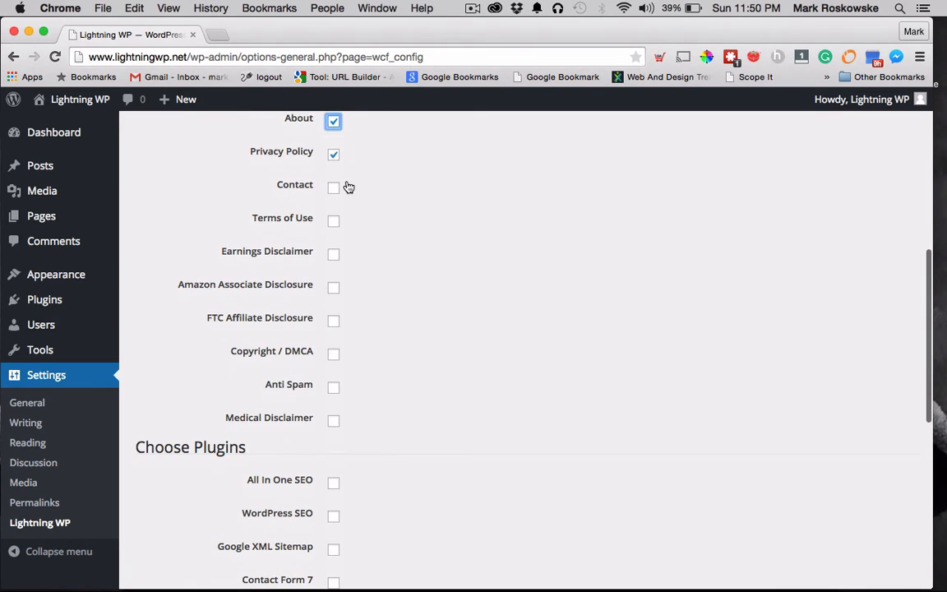
pyautogui.click(333, 188)
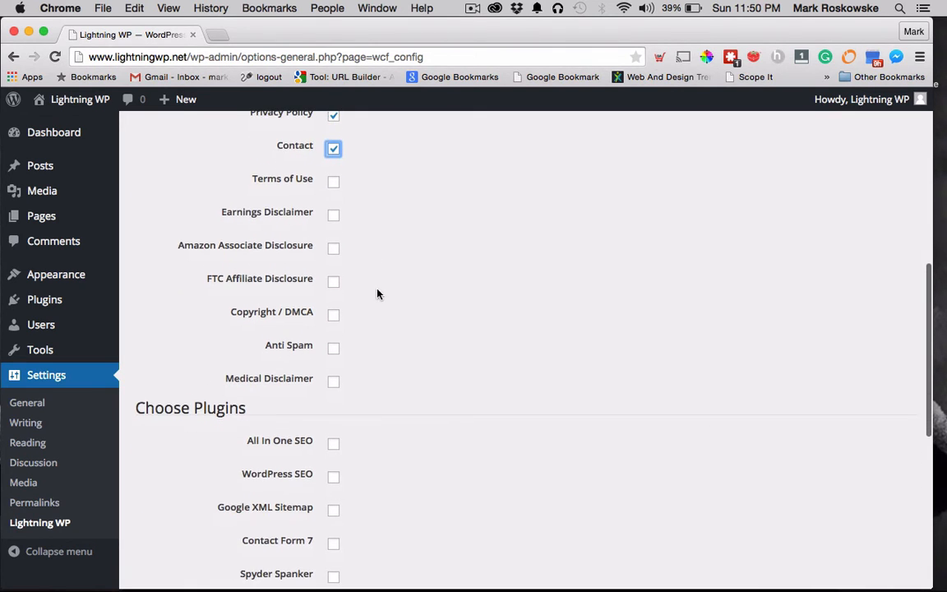
pyautogui.scroll(-3)
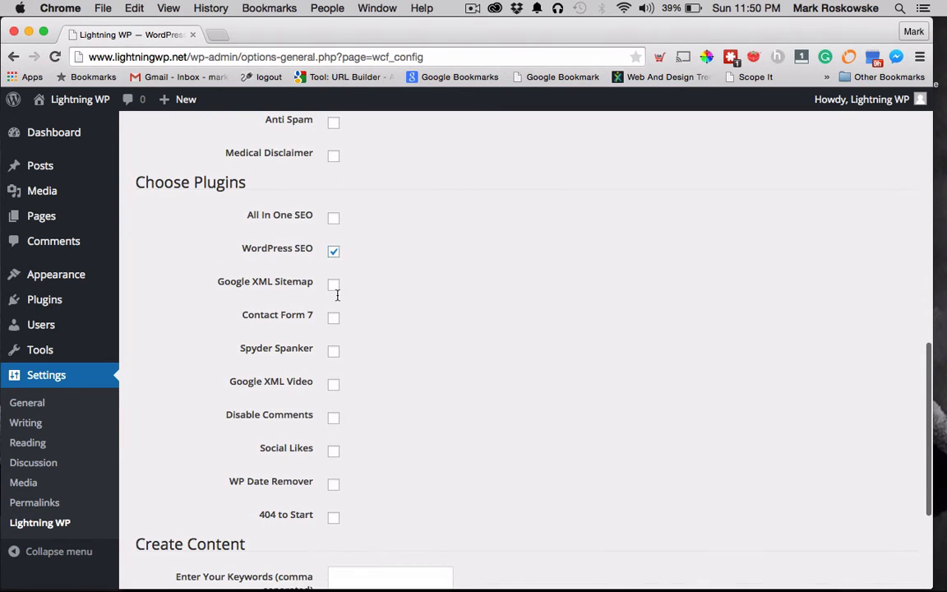
# Tick Google XML Sitemap, Contact Form 7, Spyder Spanker, Google XML Video, Disable Comments and Social Likes
pyautogui.click(333, 351)
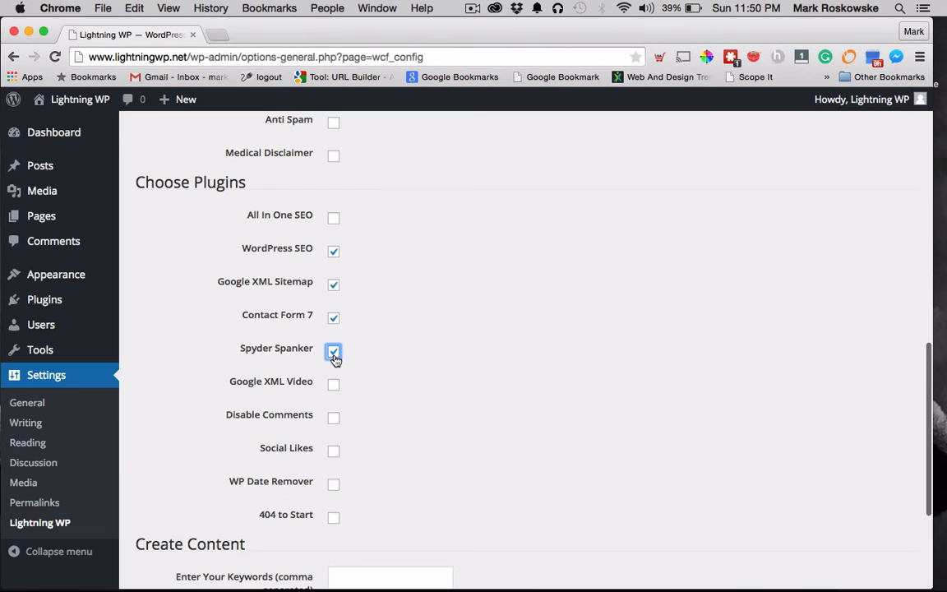
pyautogui.click(333, 383)
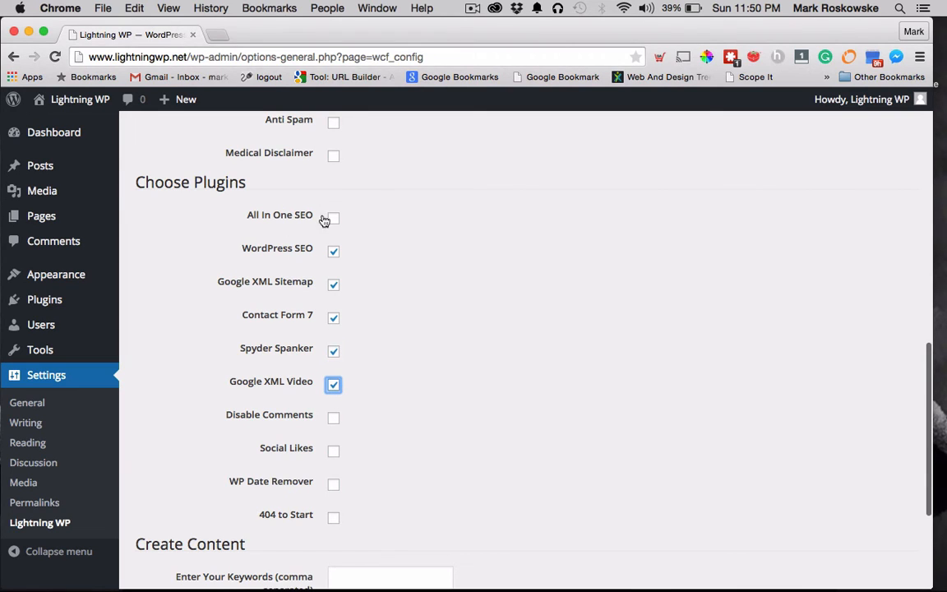
pyautogui.moveTo(341, 419)
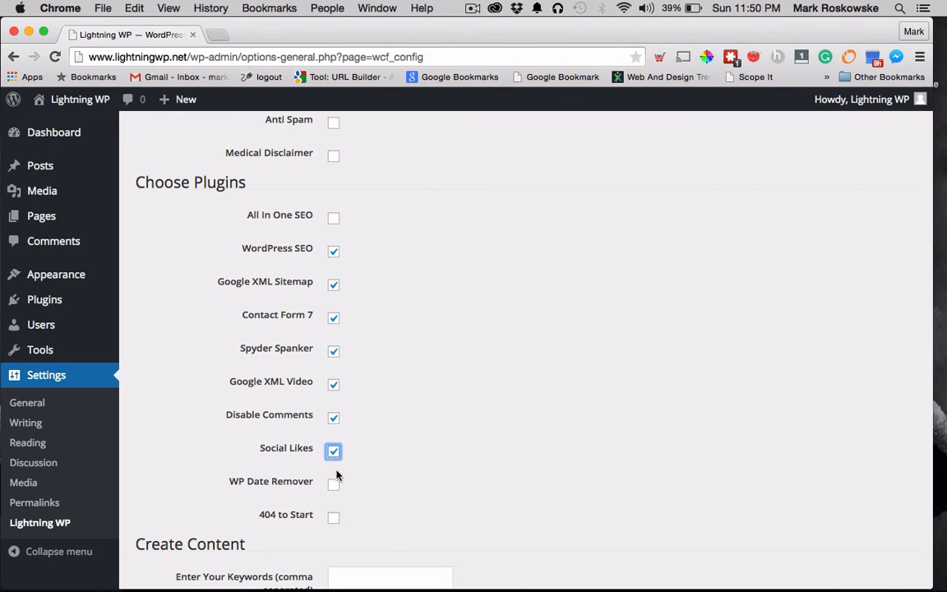
pyautogui.scroll(-3)
pyautogui.write('SEO')
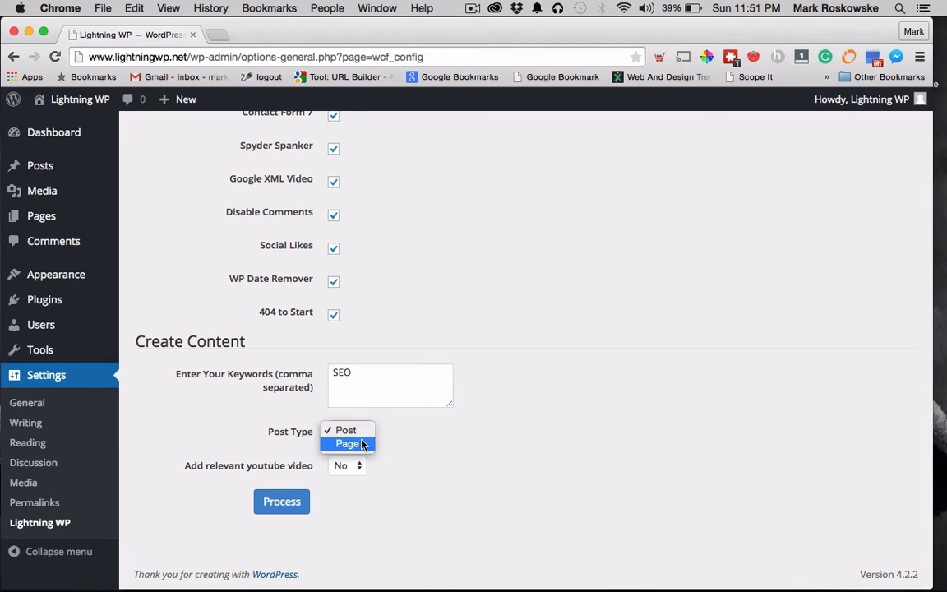
# Keep the post type as Post and set relevant YouTube videos to Yes
pyautogui.click(345, 430)
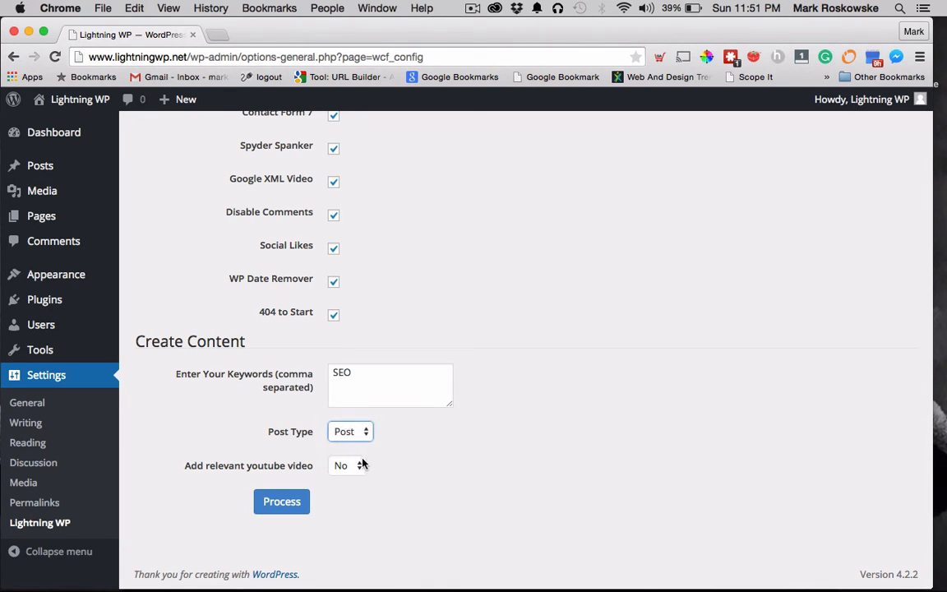
pyautogui.click(346, 465)
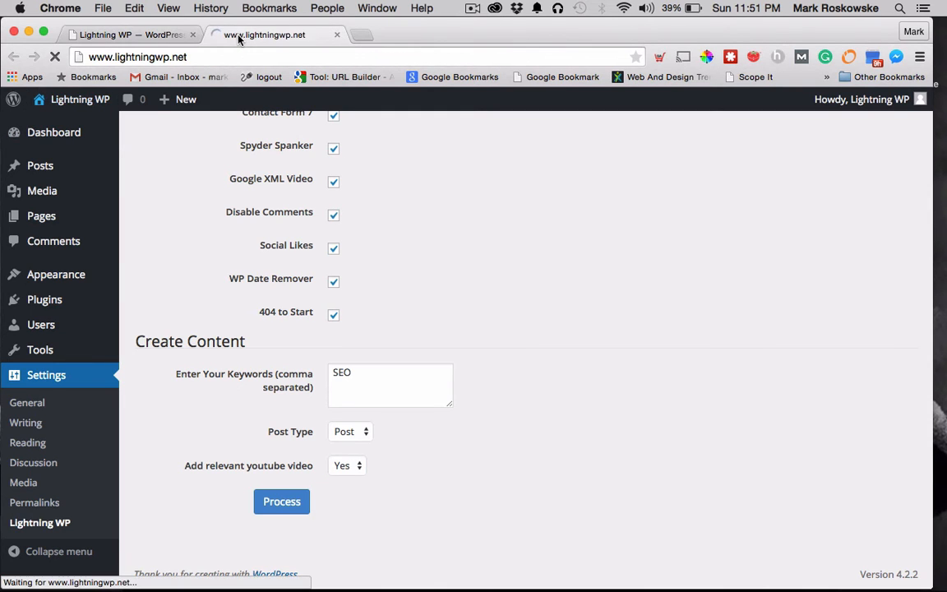
# View the site front end in a new tab, then process Lightning WP's settings
pyautogui.click(264, 35)
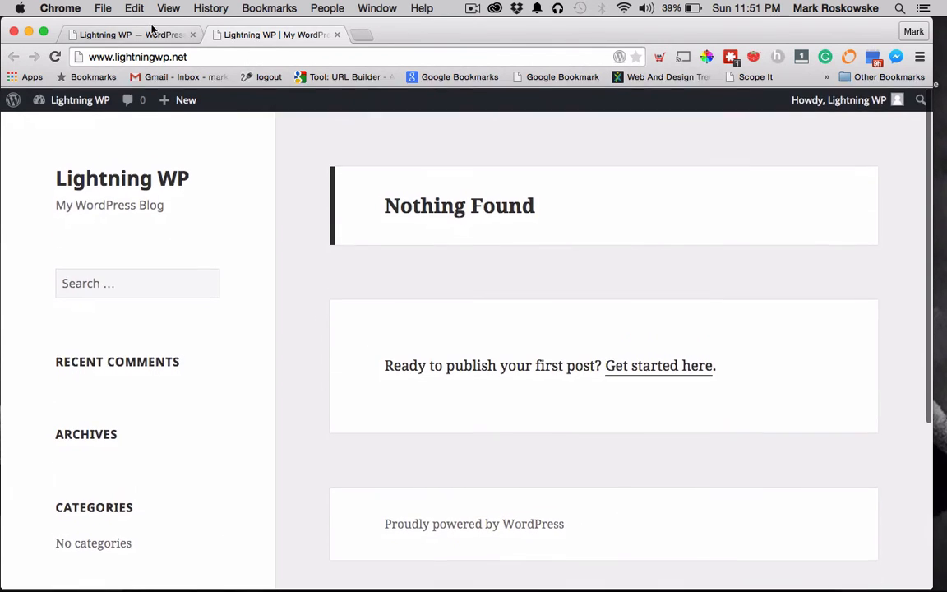
pyautogui.click(281, 502)
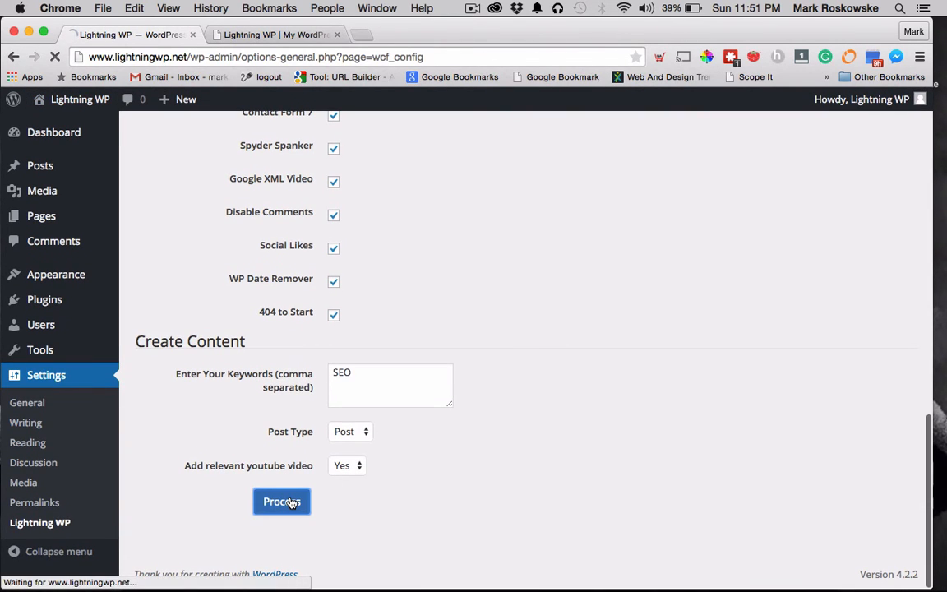
pyautogui.click(281, 502)
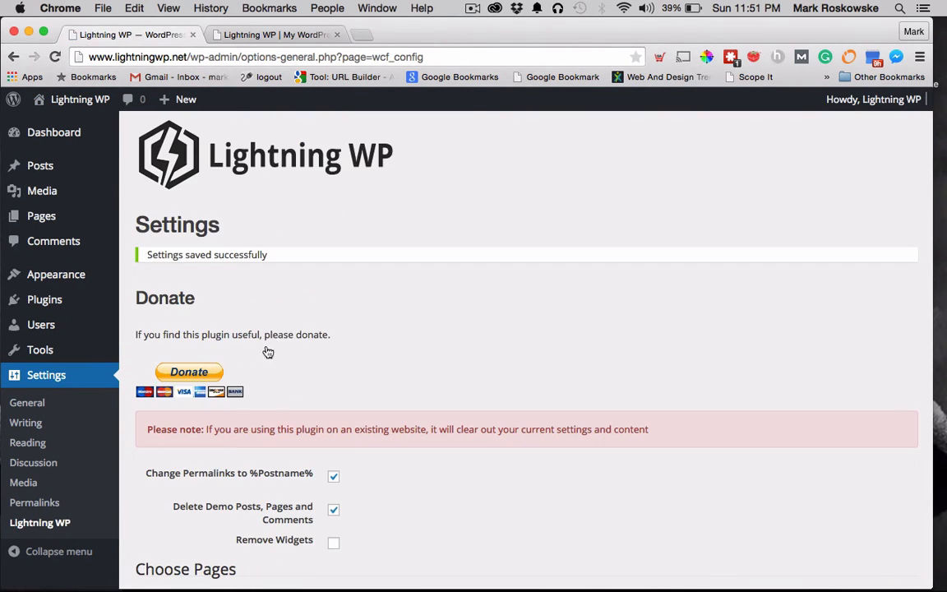
pyautogui.moveTo(397, 315)
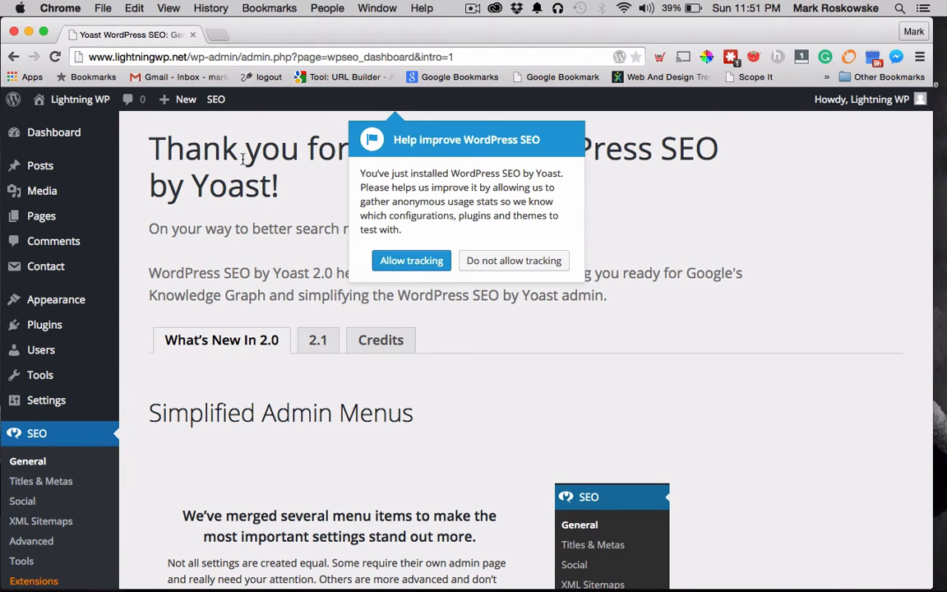
pyautogui.moveTo(509, 276)
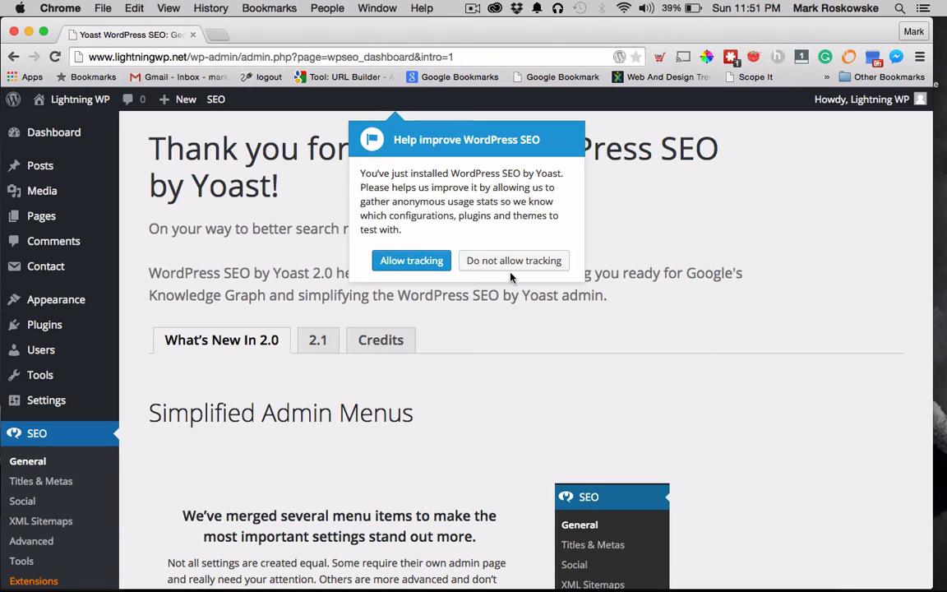
# Decline Yoast SEO usage tracking and go to the All Pages list
pyautogui.click(512, 260)
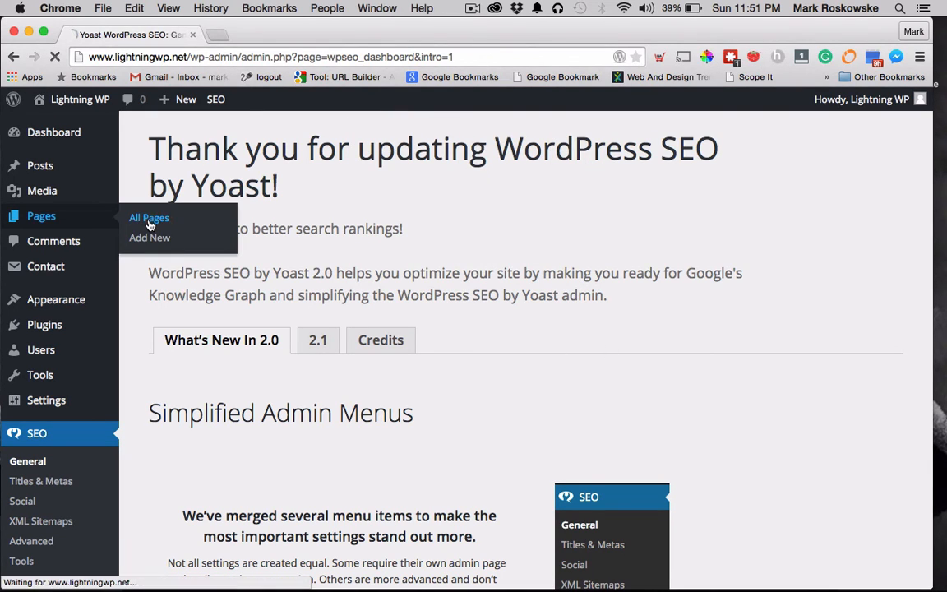
pyautogui.click(149, 217)
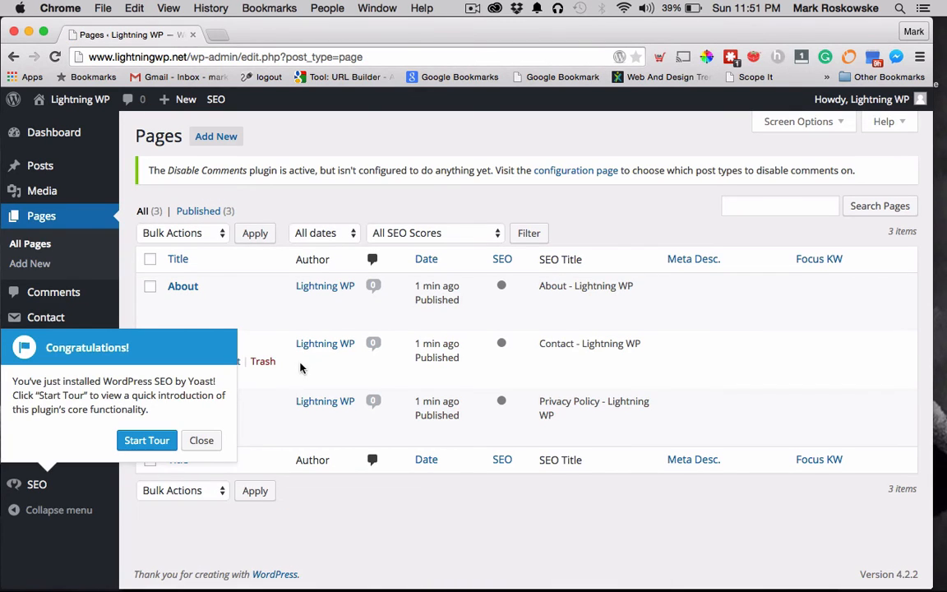
pyautogui.click(202, 439)
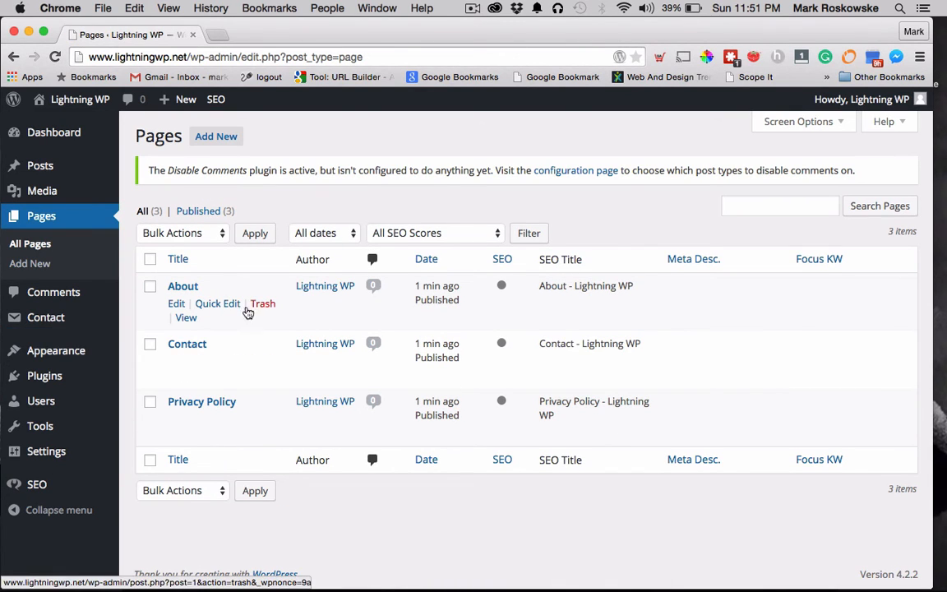
pyautogui.click(185, 317)
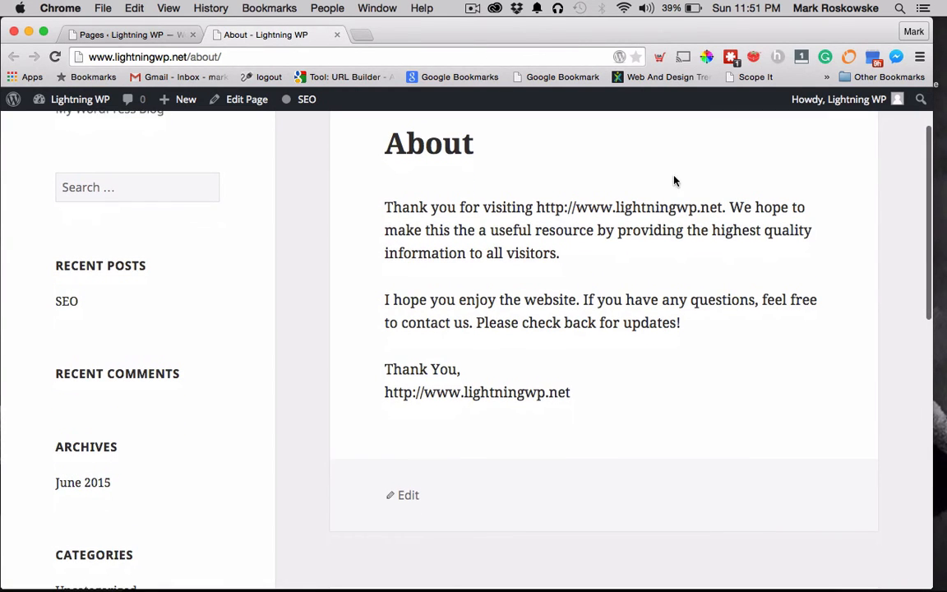
pyautogui.click(121, 34)
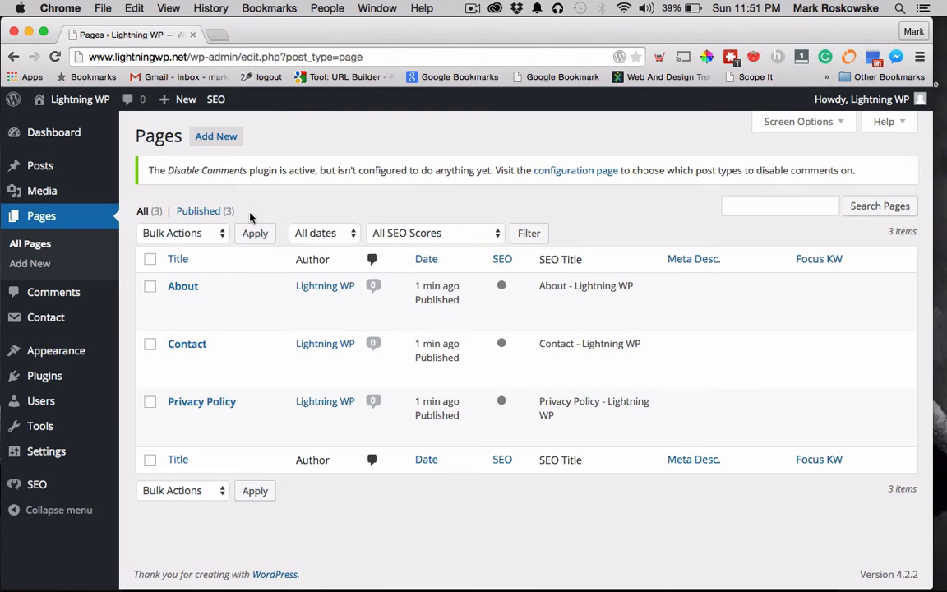
pyautogui.moveTo(187, 344)
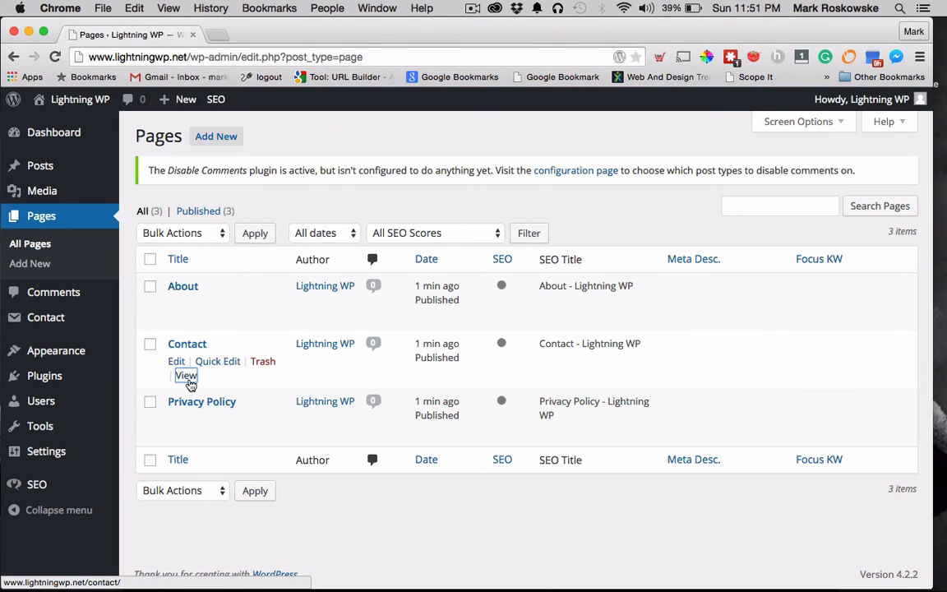
pyautogui.click(186, 375)
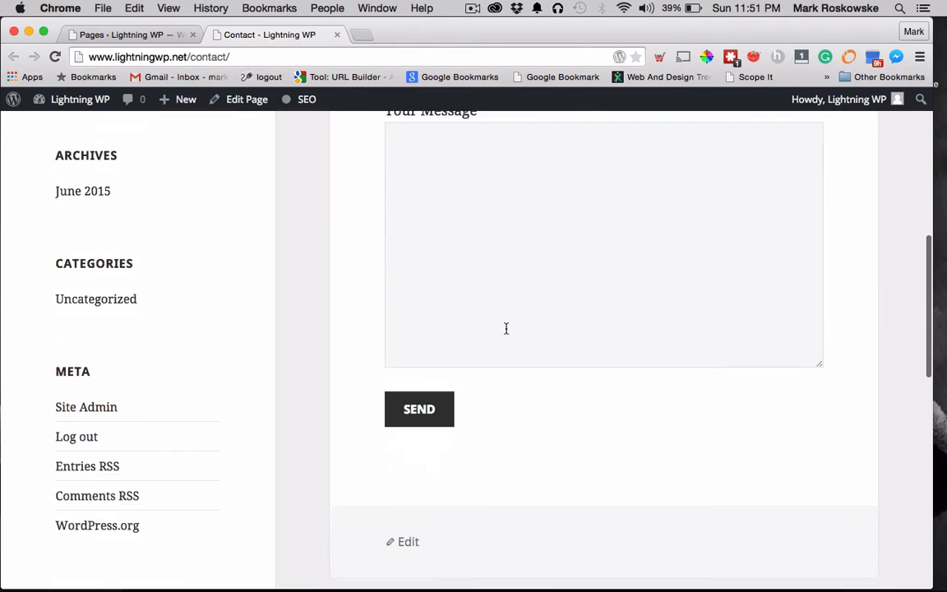
pyautogui.click(124, 34)
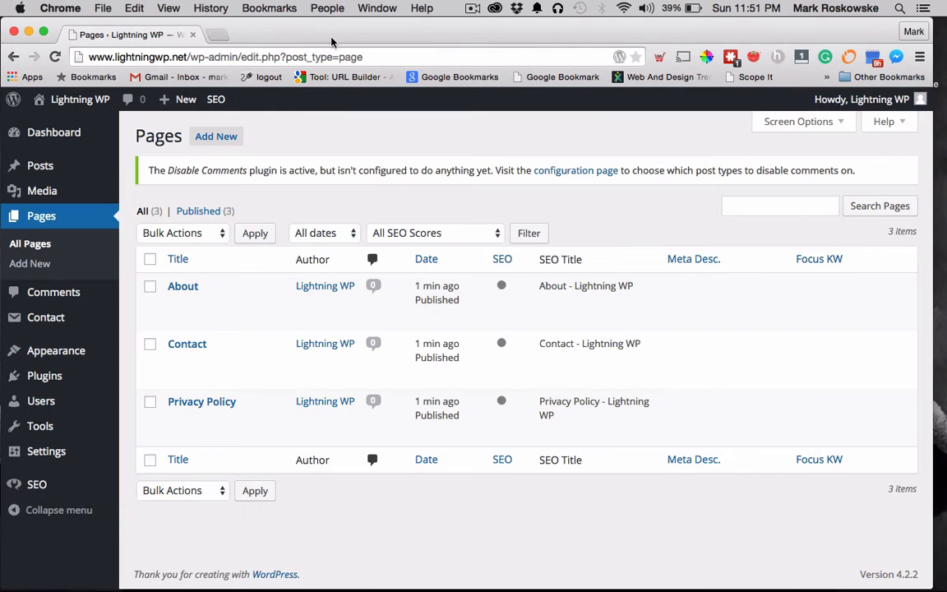
pyautogui.moveTo(202, 401)
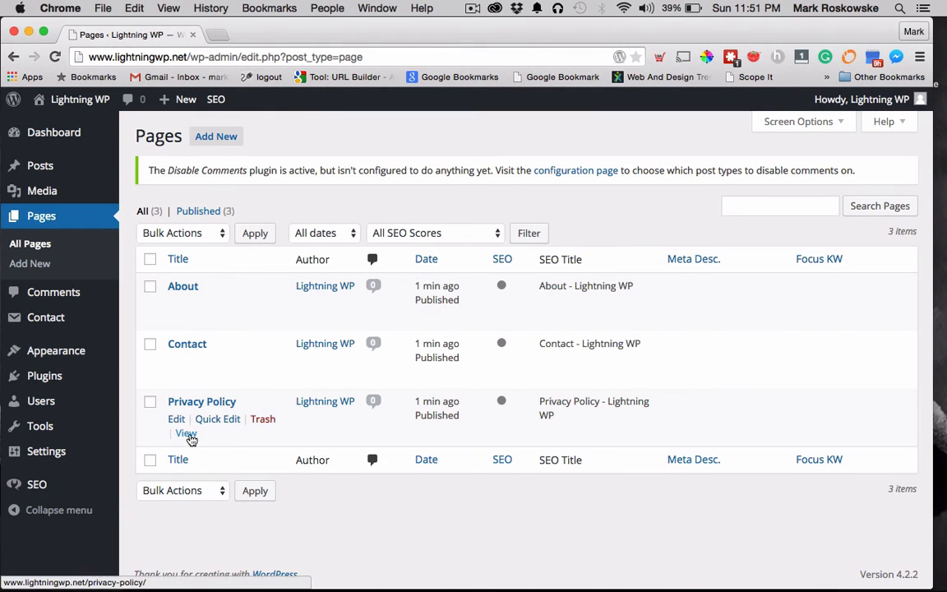
pyautogui.click(185, 433)
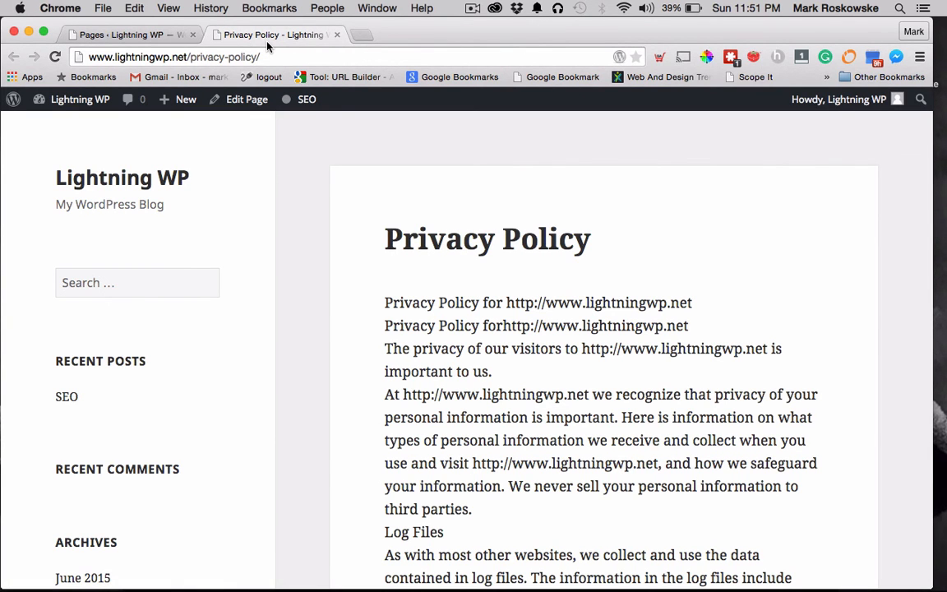
pyautogui.click(123, 34)
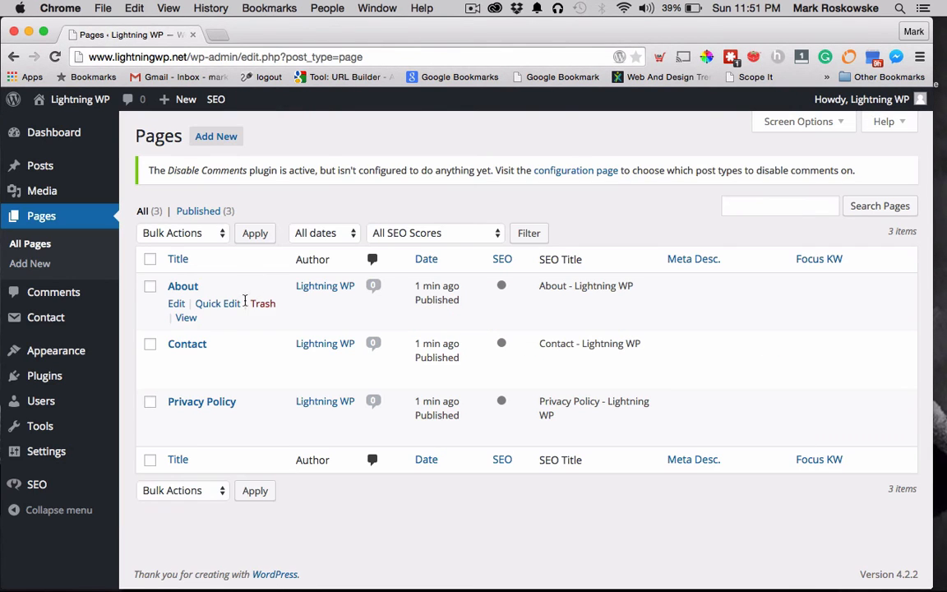
pyautogui.moveTo(186, 343)
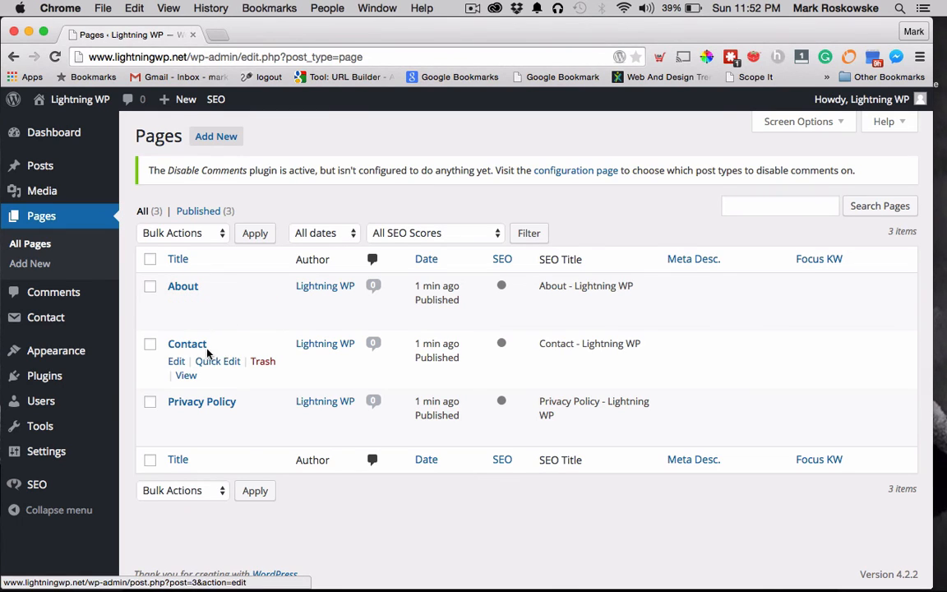
pyautogui.moveTo(204, 375)
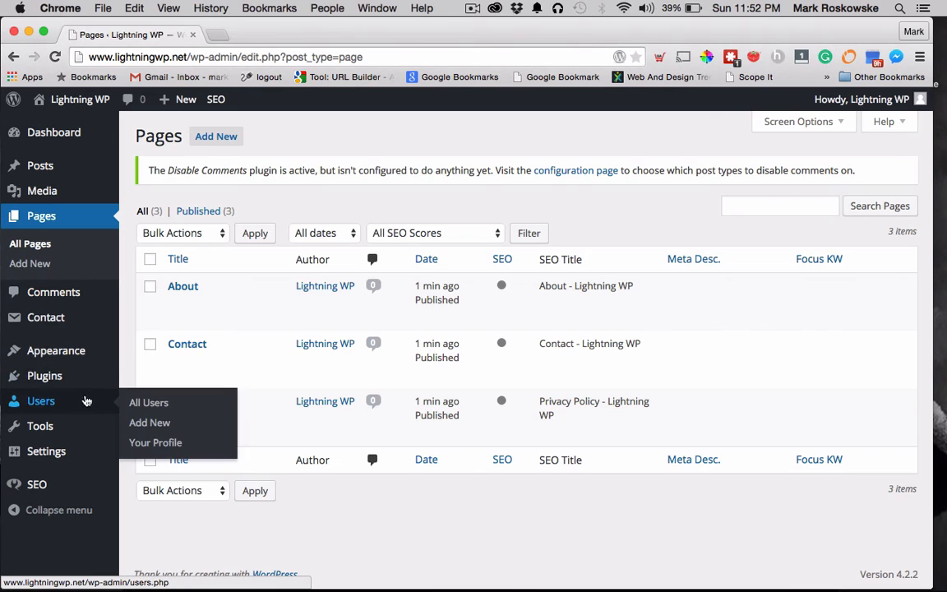
# Open Installed Plugins and scroll through the nine listed plugins
pyautogui.click(44, 376)
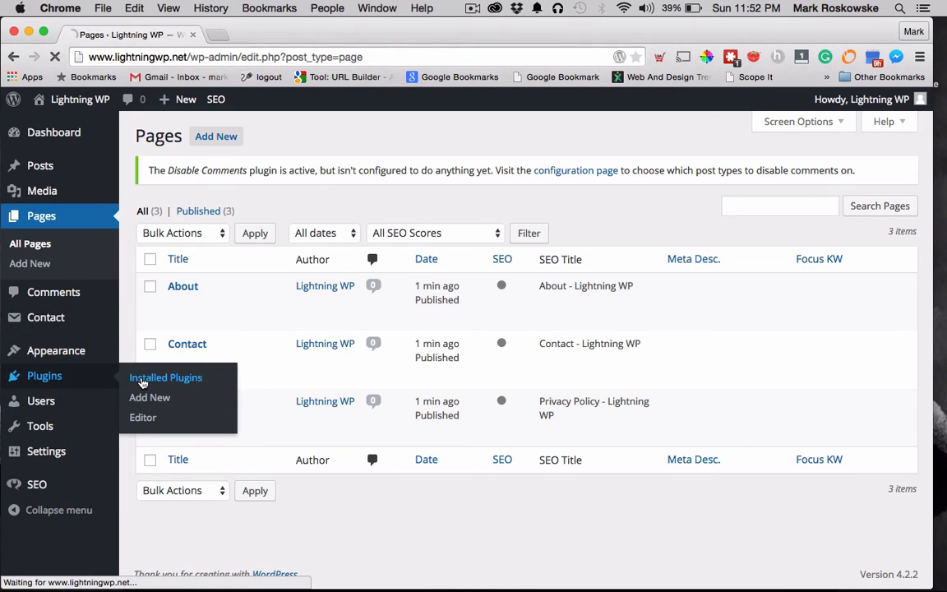
pyautogui.click(165, 377)
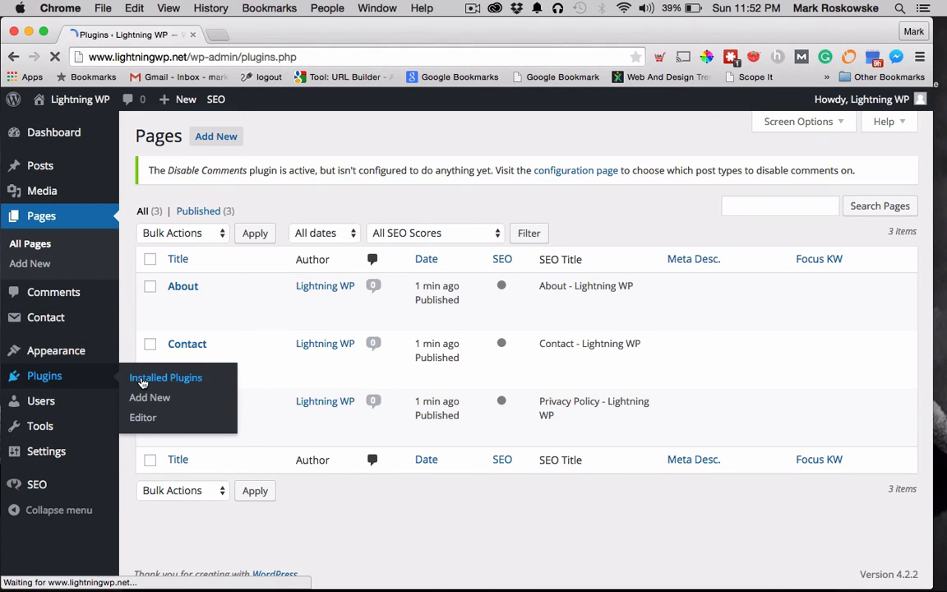
pyautogui.click(166, 376)
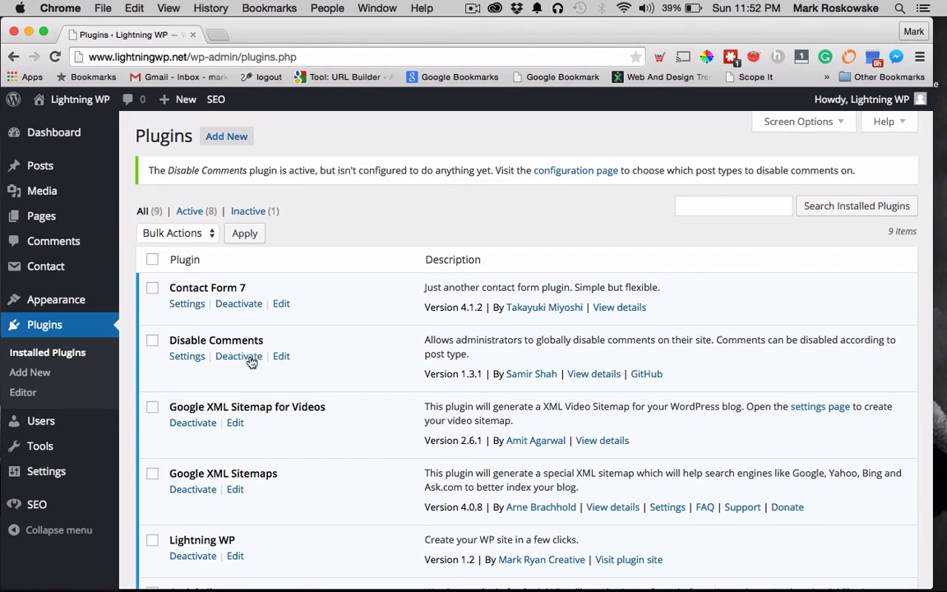
pyautogui.scroll(-3)
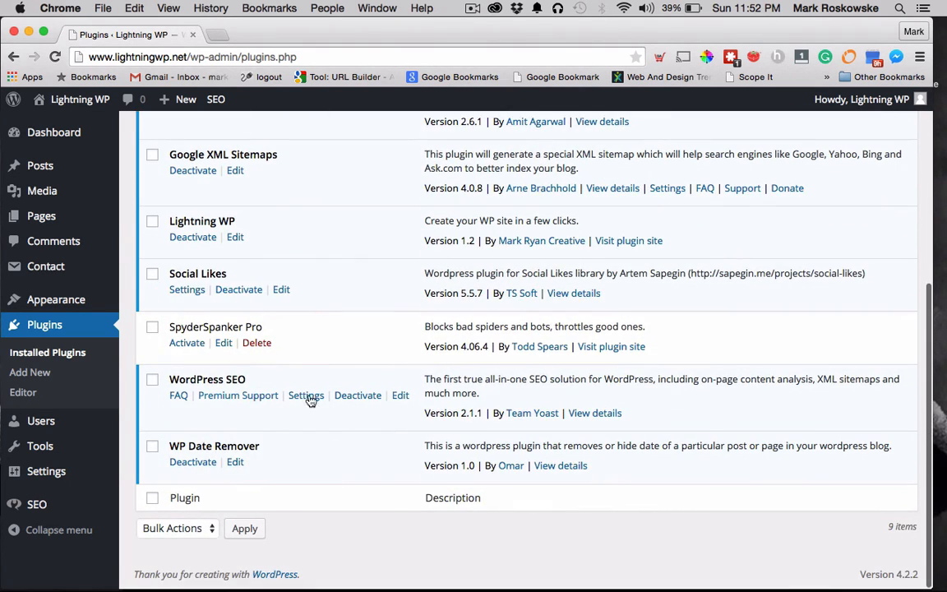
pyautogui.moveTo(284, 372)
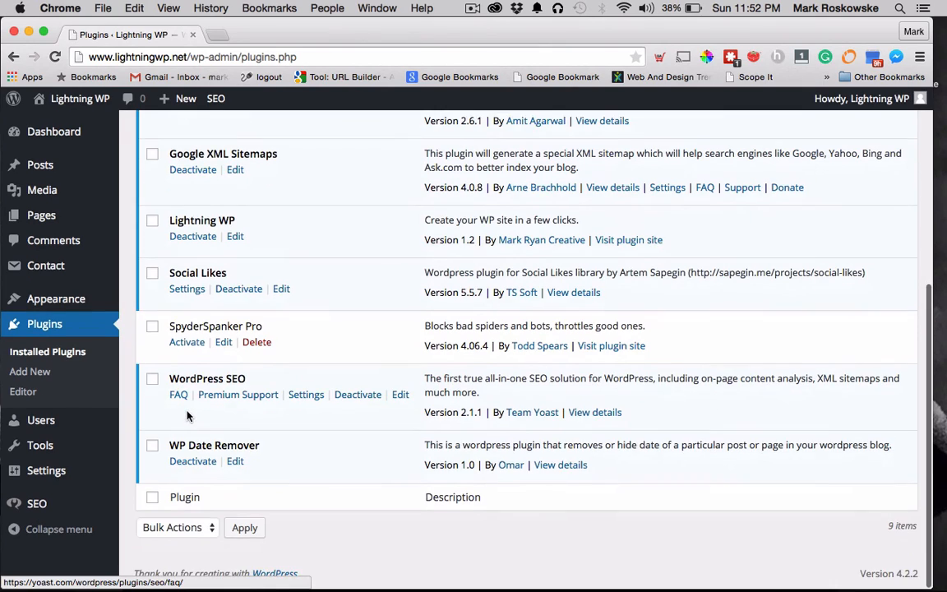
pyautogui.scroll(3)
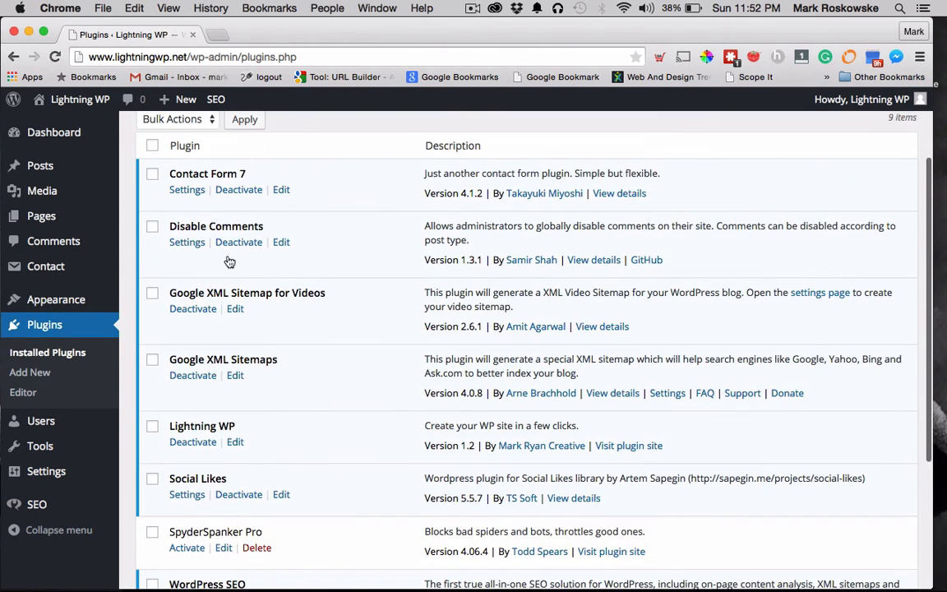
pyautogui.scroll(-3)
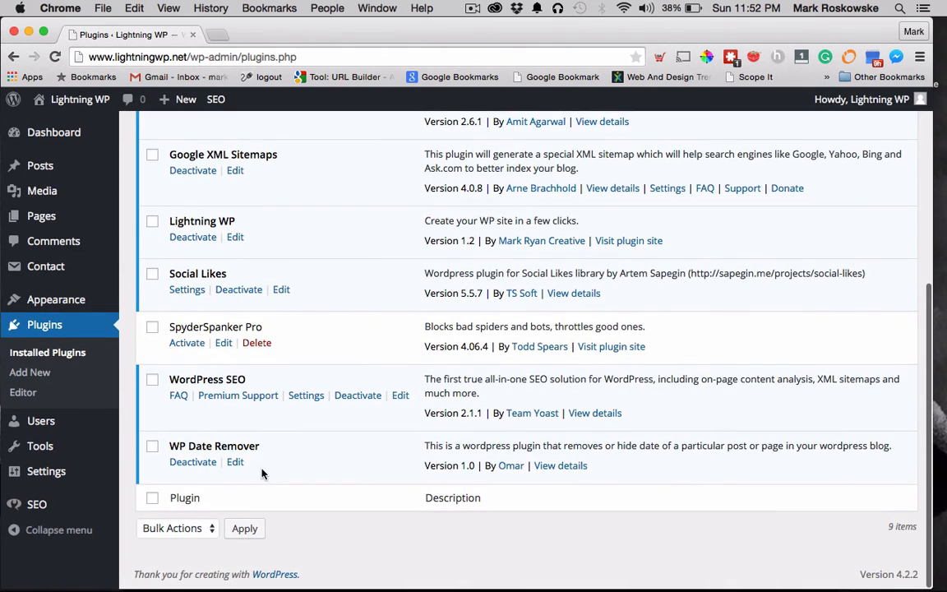
pyautogui.scroll(3)
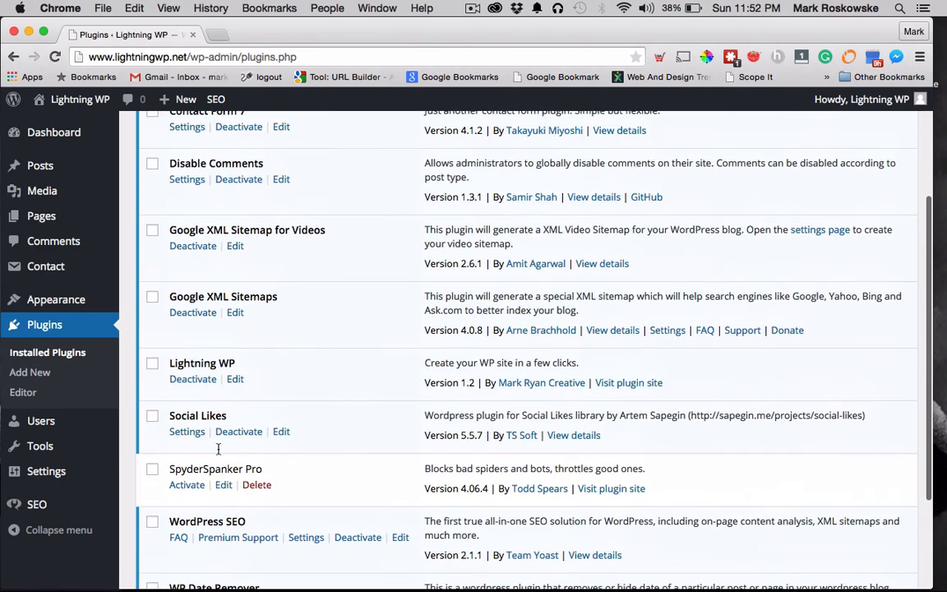
# Deactivate Lightning WP, delete it, and confirm removal of its files
pyautogui.click(192, 379)
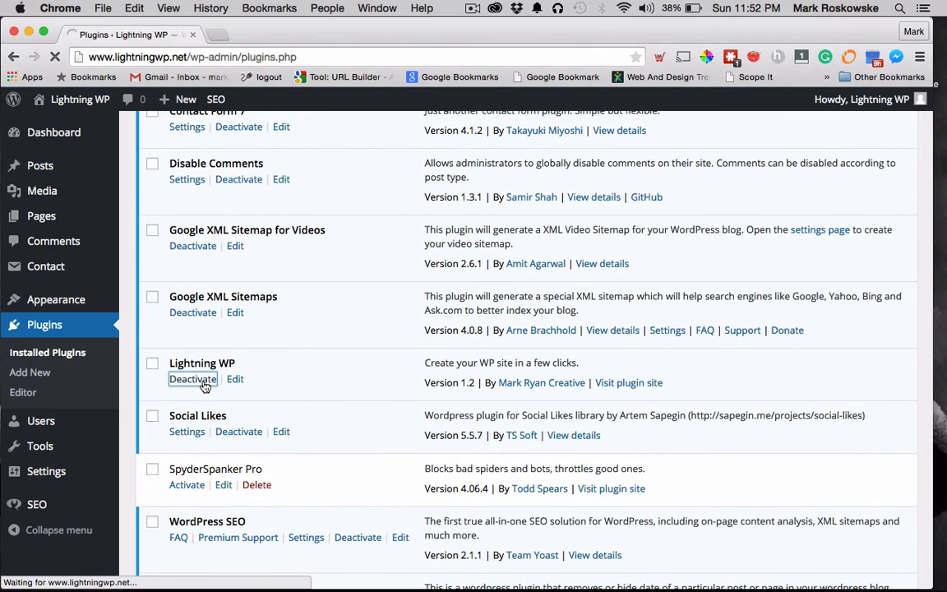
pyautogui.click(192, 379)
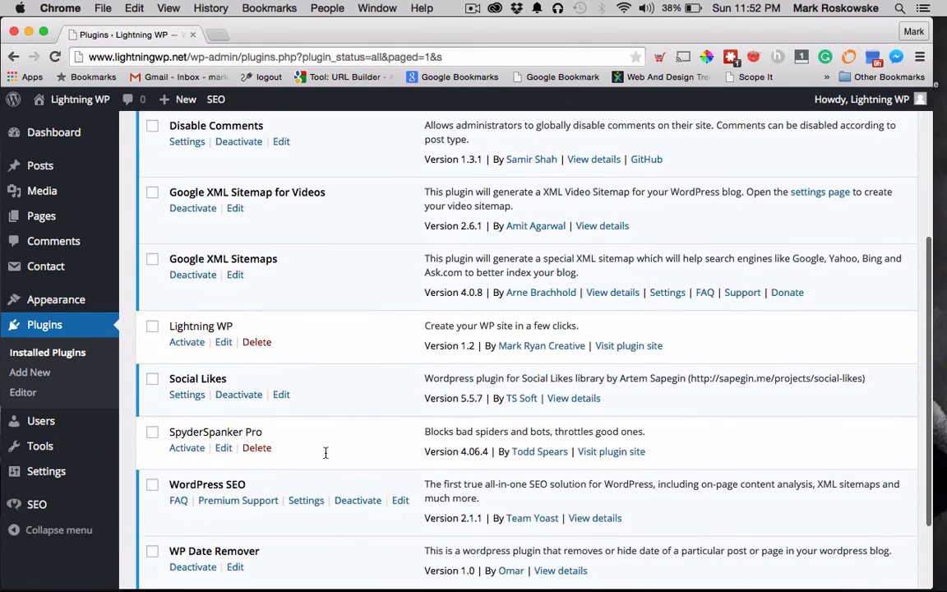
pyautogui.click(256, 342)
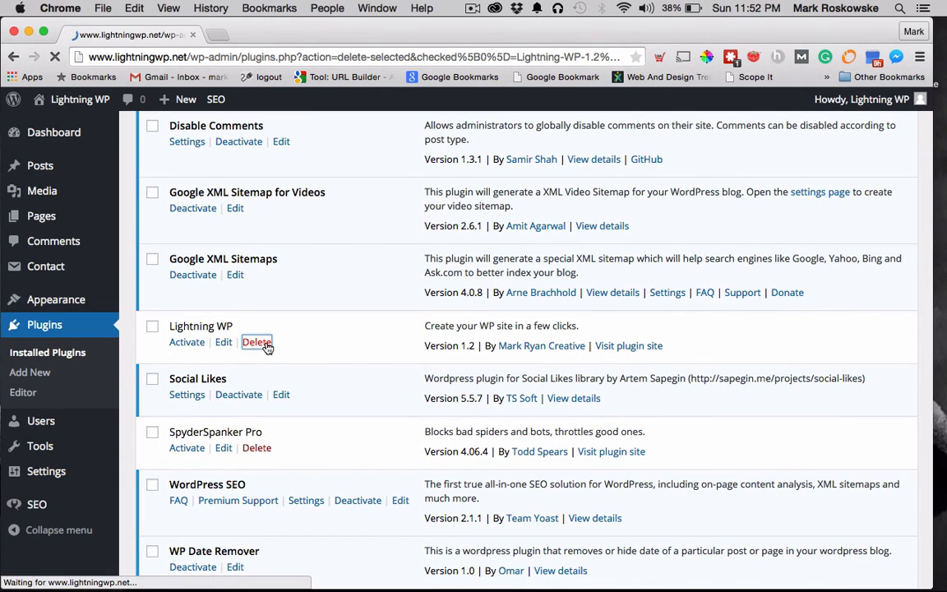
pyautogui.click(256, 342)
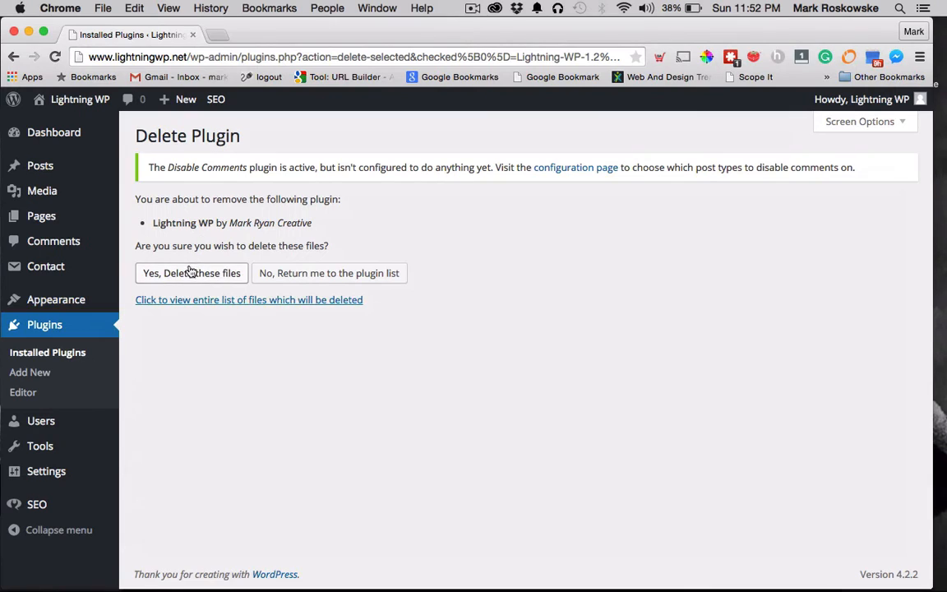
pyautogui.click(191, 273)
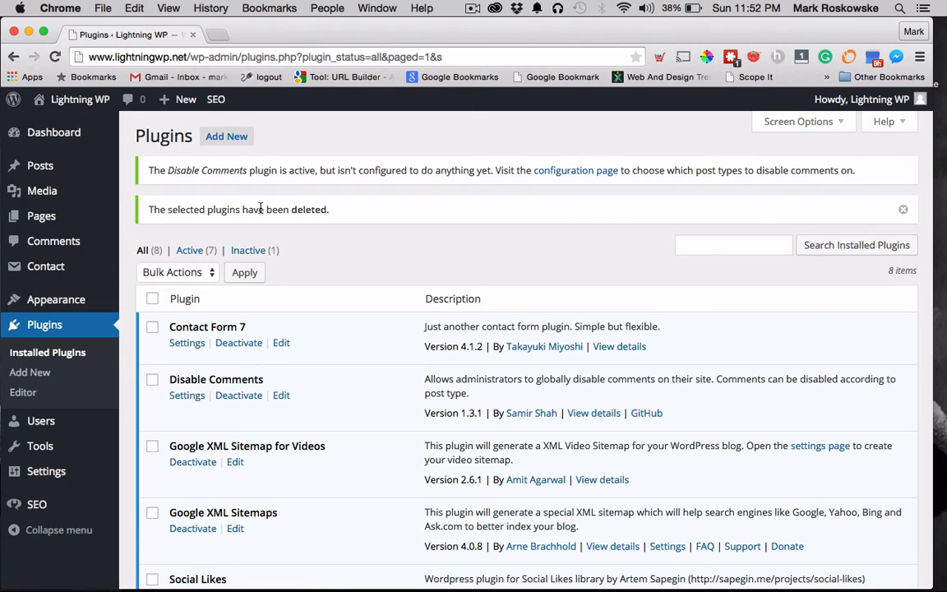
pyautogui.moveTo(432, 213)
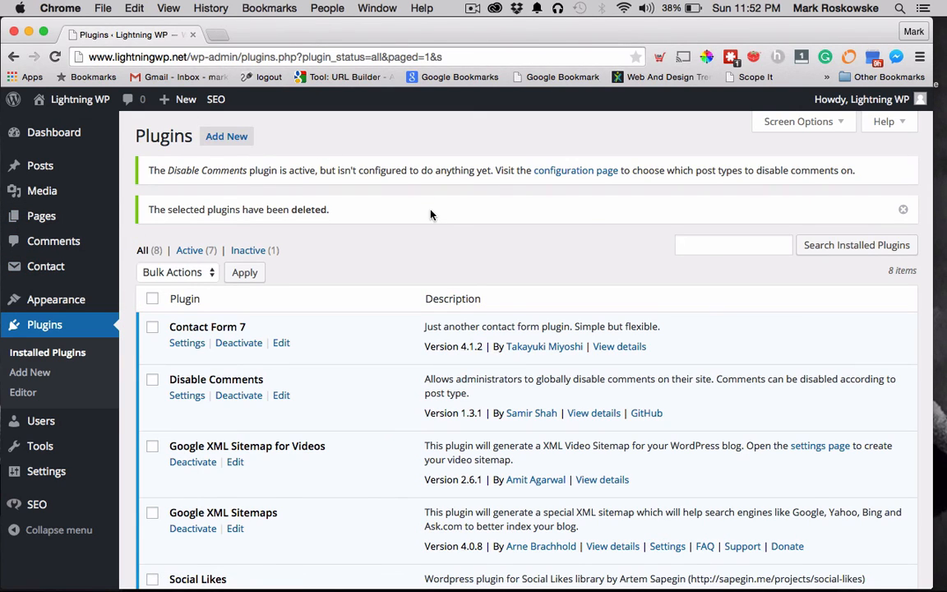